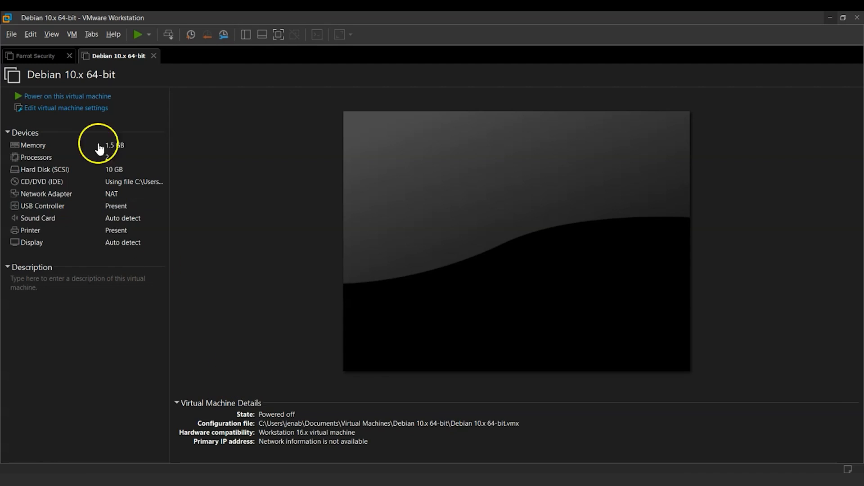
mouse_move(309, 141)
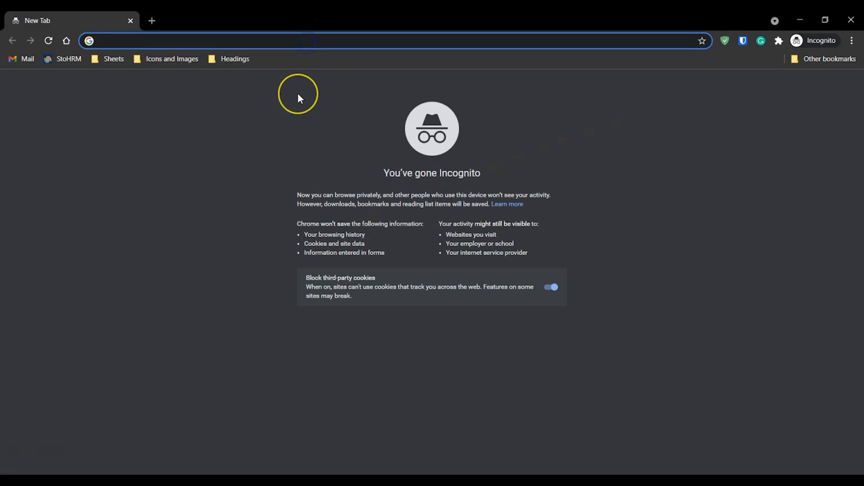
Search for the Kali Linux website and start downloading the 64-bit VMware image from Get Kali
type("kali limu")
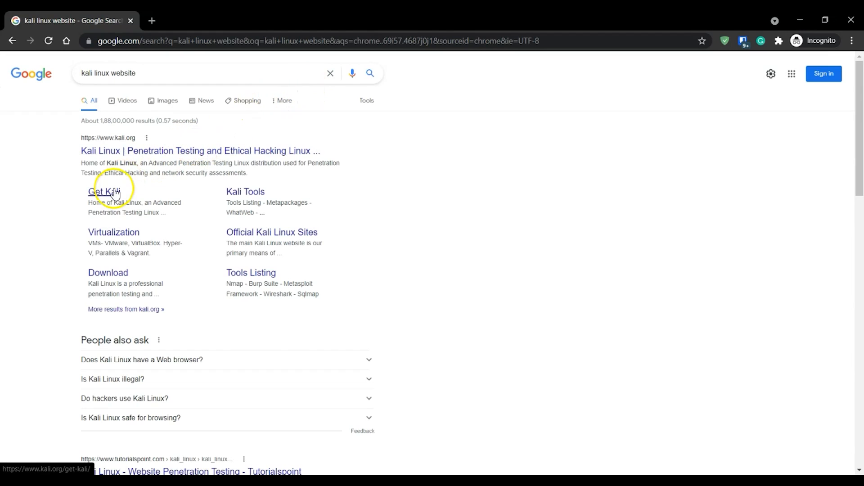
left_click(101, 191)
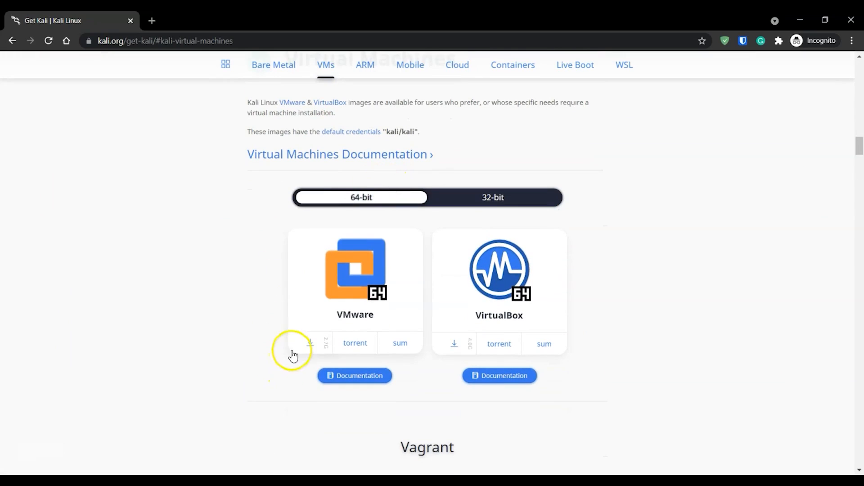
mouse_move(311, 343)
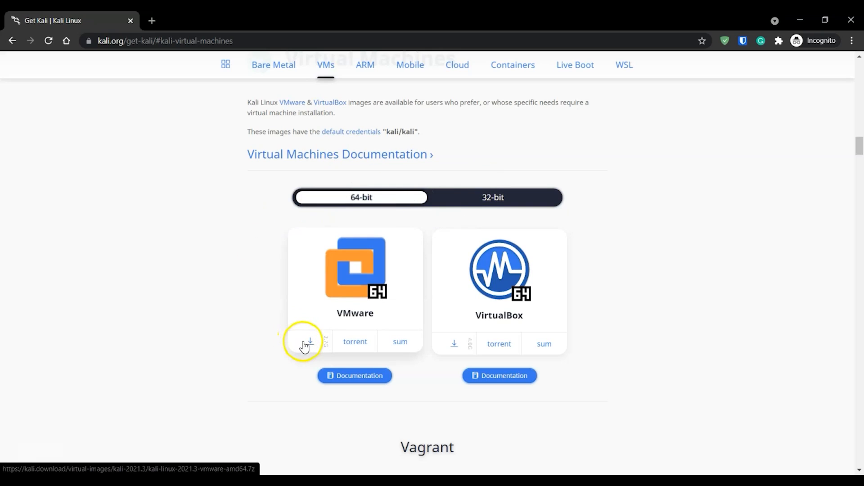
left_click(309, 342)
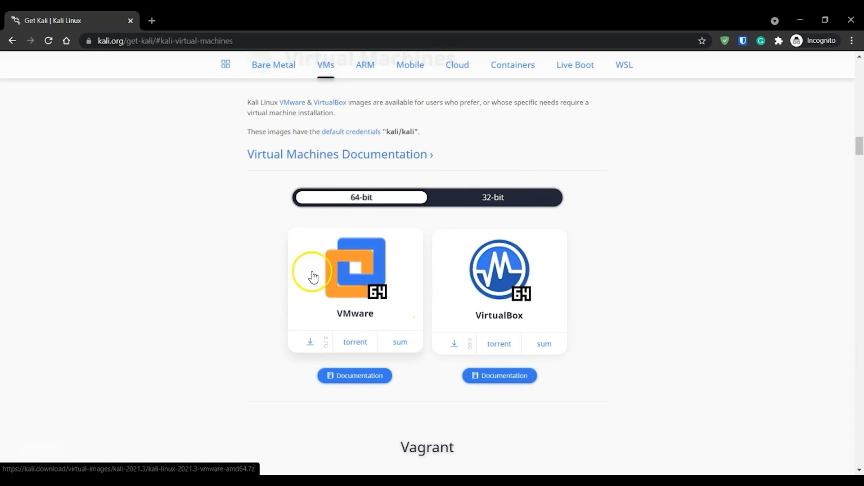
mouse_move(403, 418)
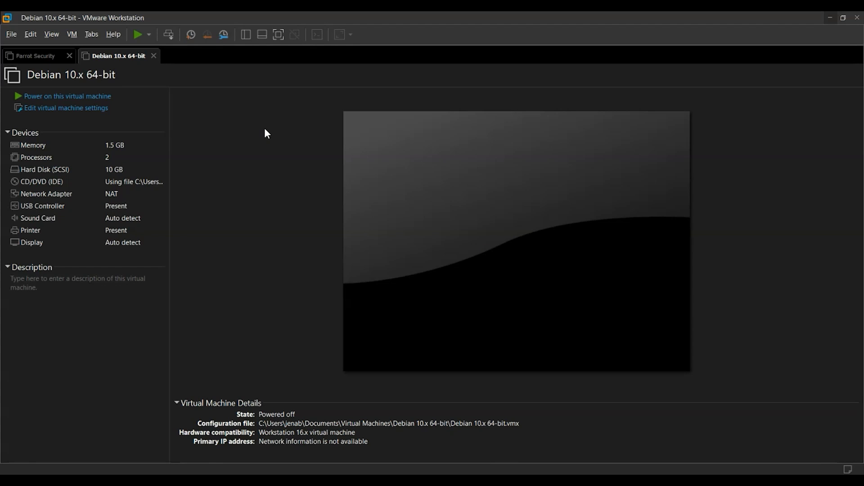
mouse_move(264, 131)
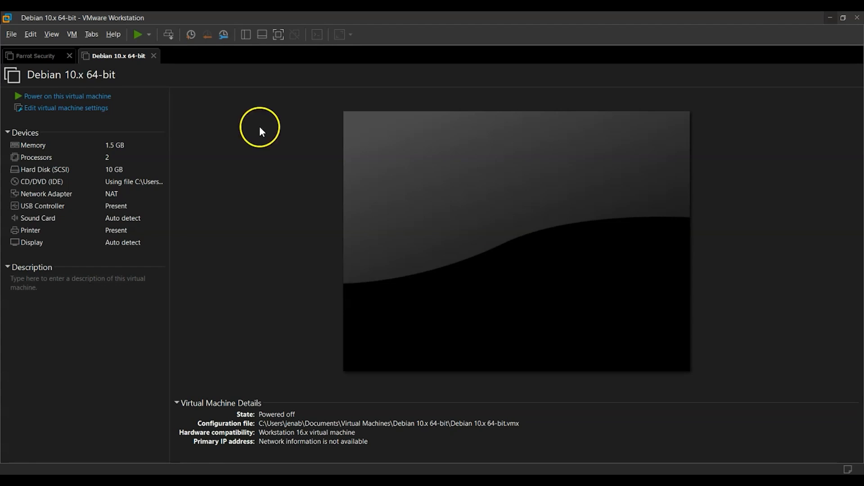
mouse_move(99, 27)
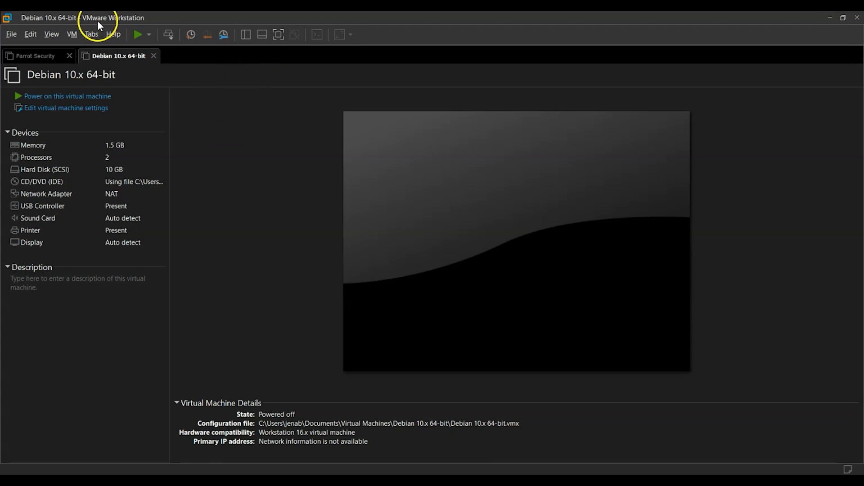
Start the New Virtual Machine Wizard from the File menu
left_click(11, 34)
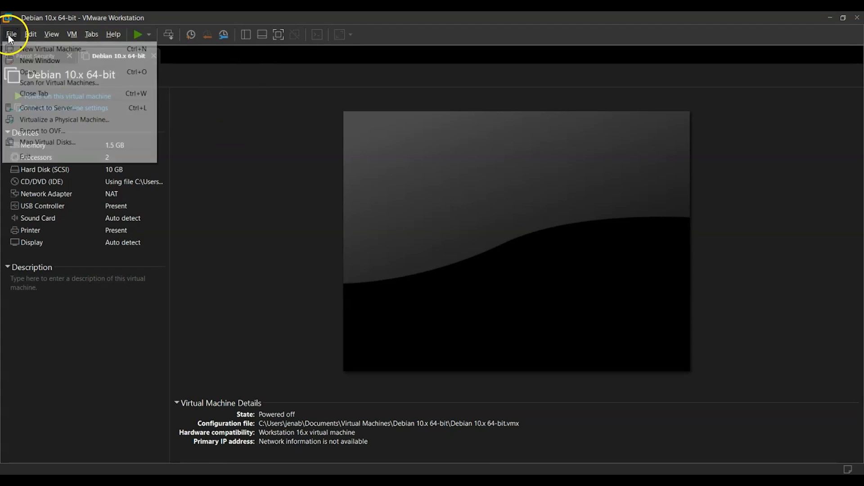
mouse_move(55, 48)
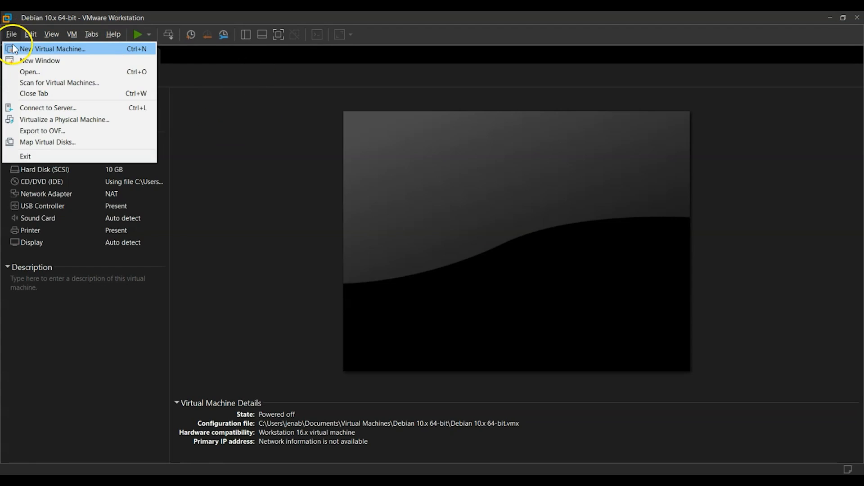
mouse_move(80, 49)
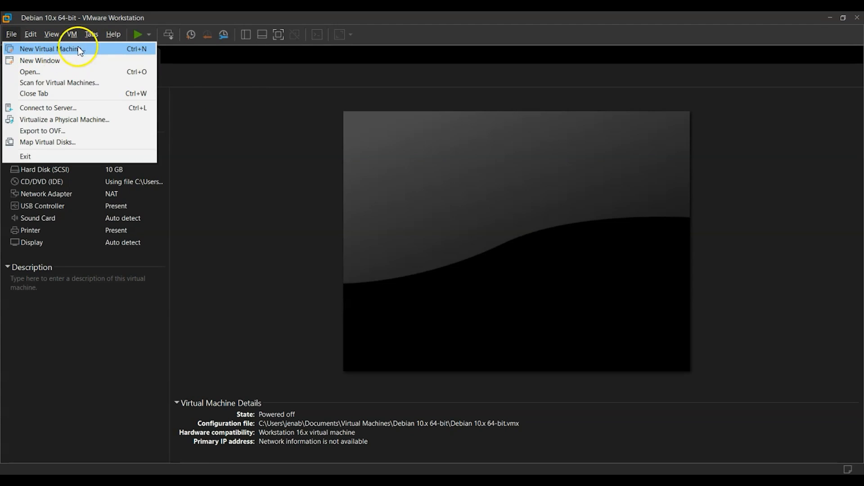
left_click(49, 49)
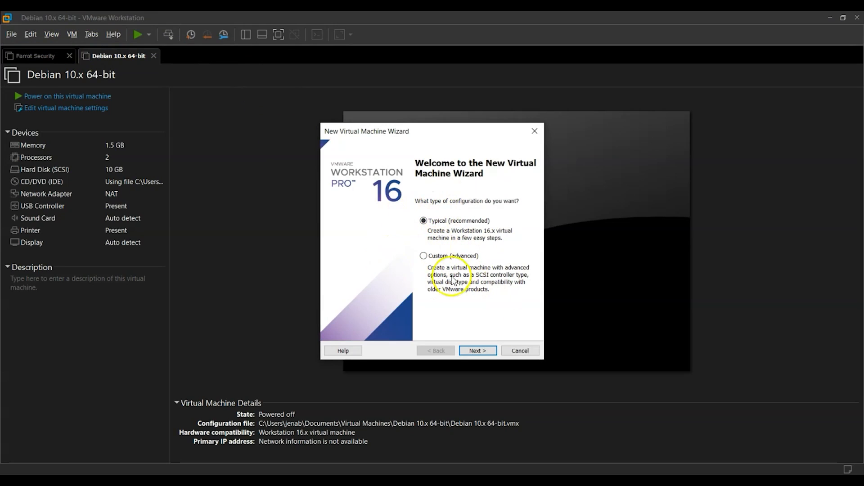
mouse_move(477, 305)
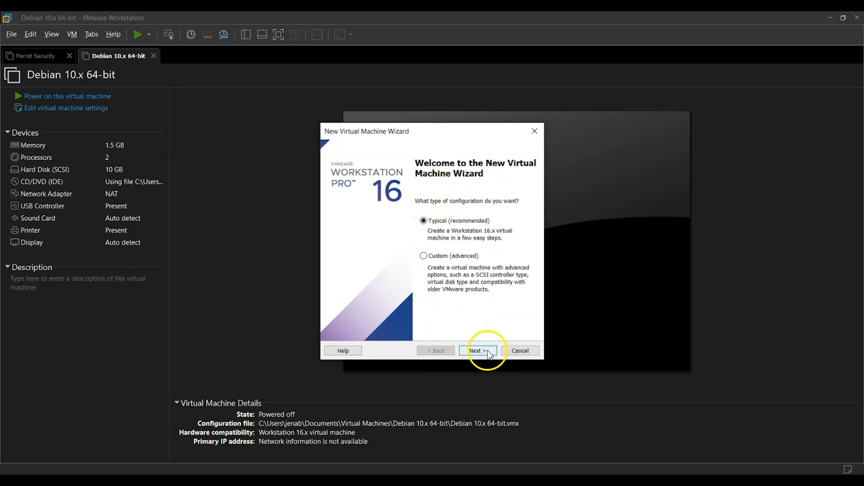
Keep Typical configuration and 'install the operating system later', advancing to guest OS selection
left_click(477, 350)
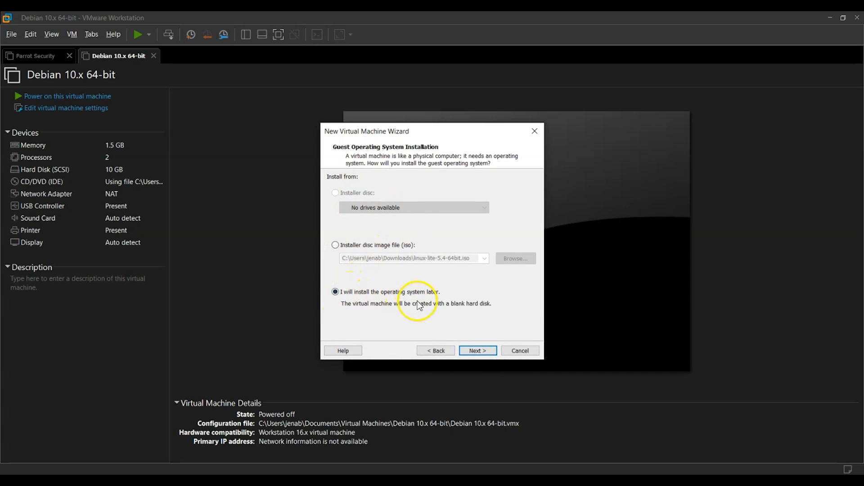
mouse_move(438, 303)
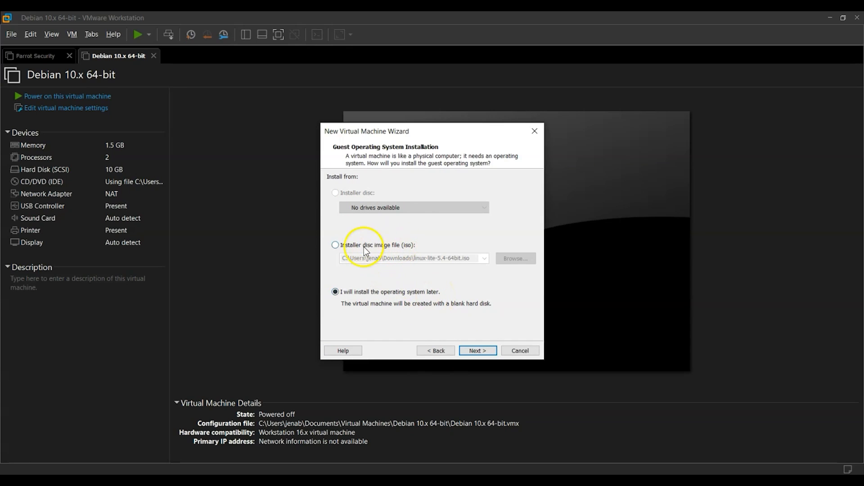
mouse_move(358, 253)
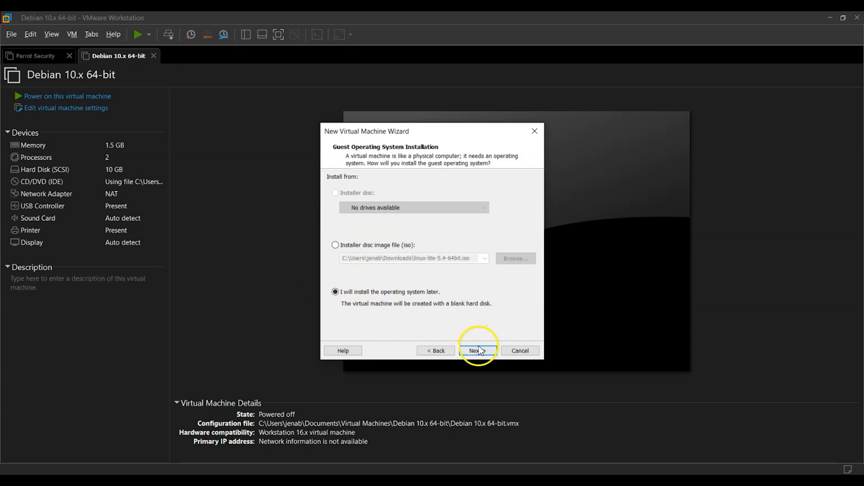
left_click(477, 350)
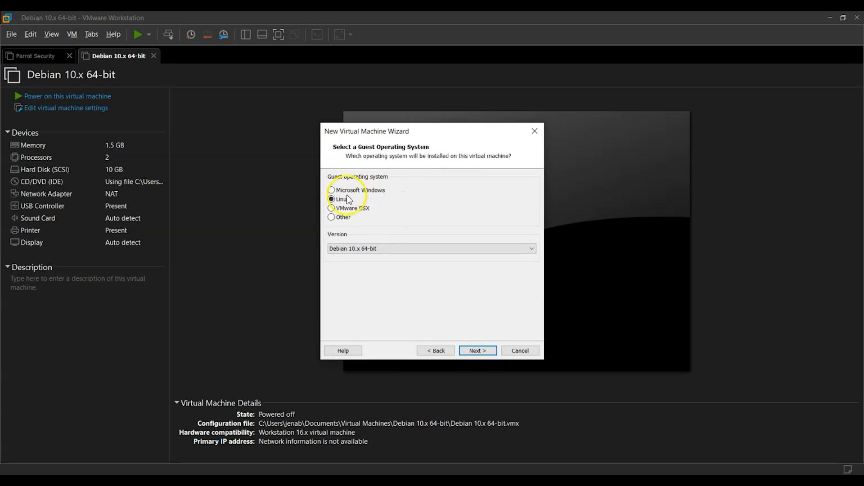
Choose Linux as the guest operating system, keeping version Debian 10.x 64-bit
left_click(431, 249)
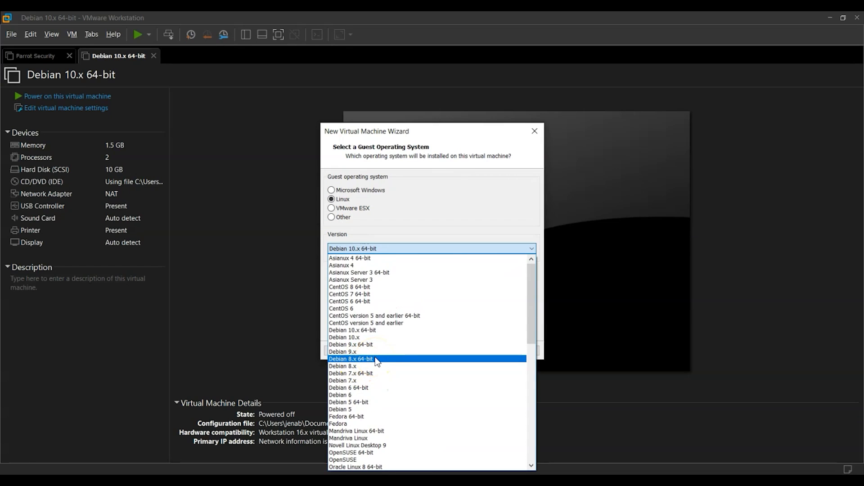
mouse_move(402, 337)
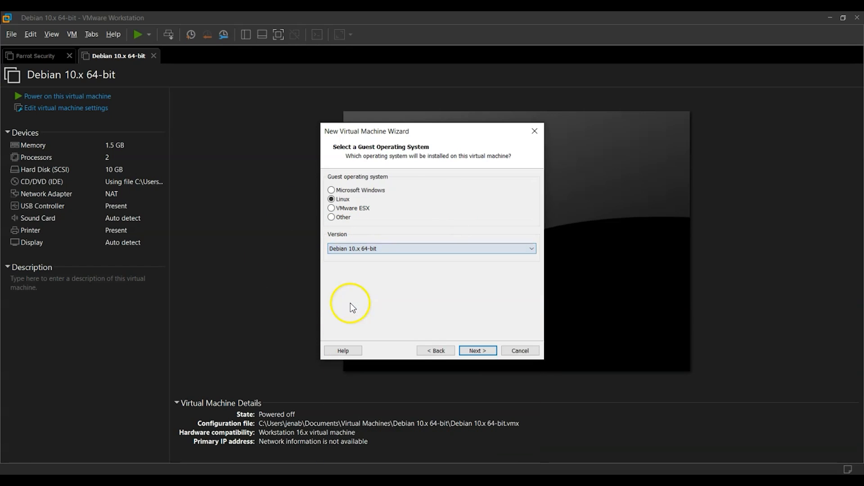
mouse_move(452, 331)
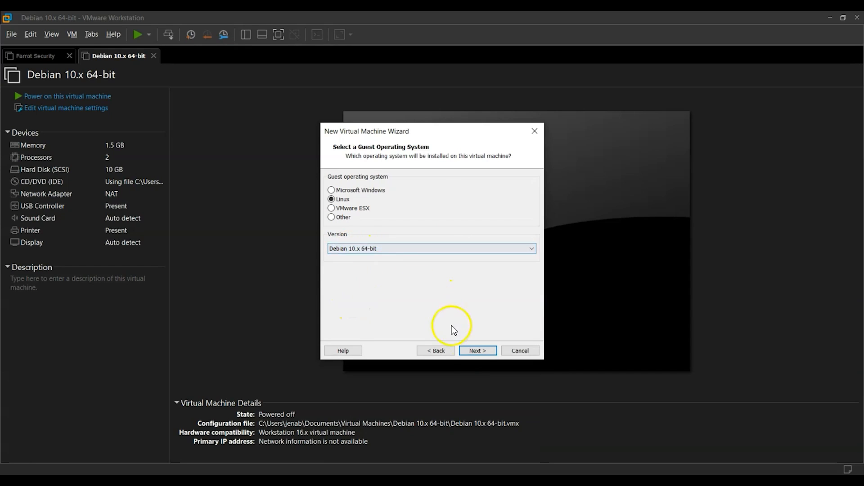
Name the machine 'Kali Linux', keeping the default Virtual Machines storage folder
left_click(477, 350)
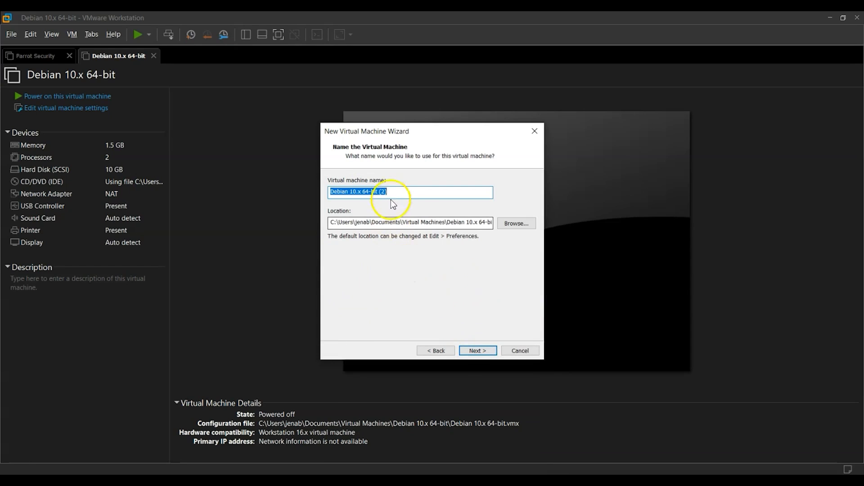
mouse_move(321, 197)
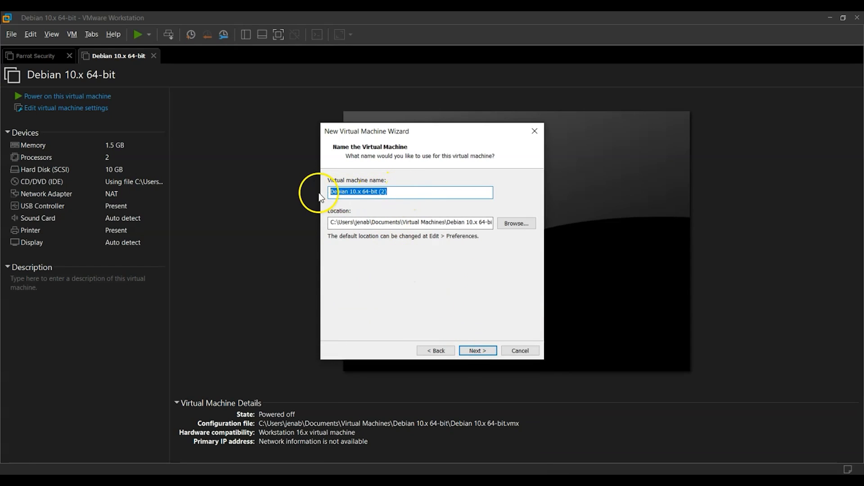
type("Kali Lii")
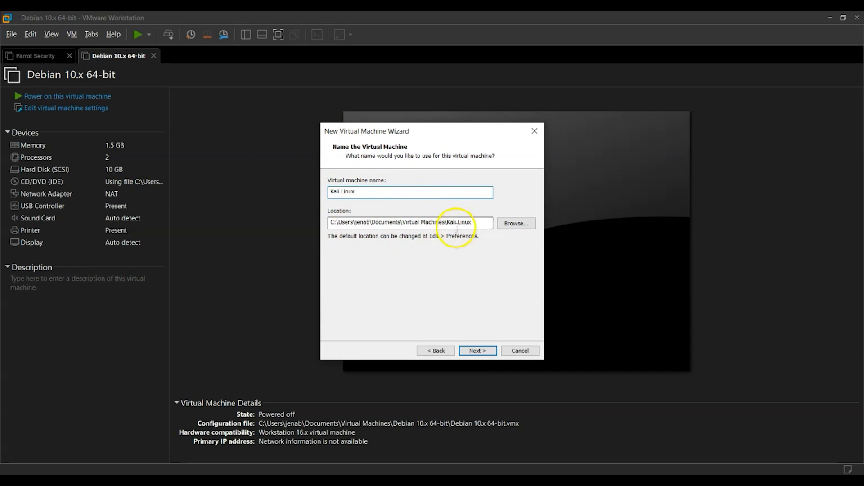
left_click(515, 224)
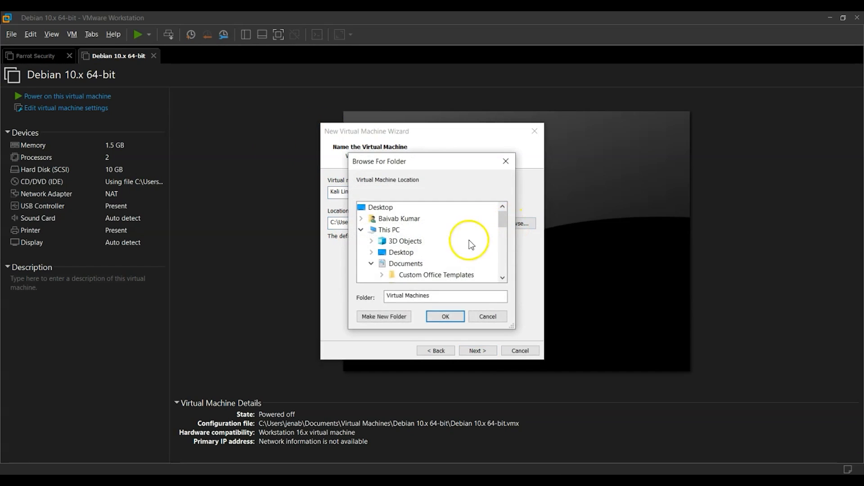
left_click(405, 229)
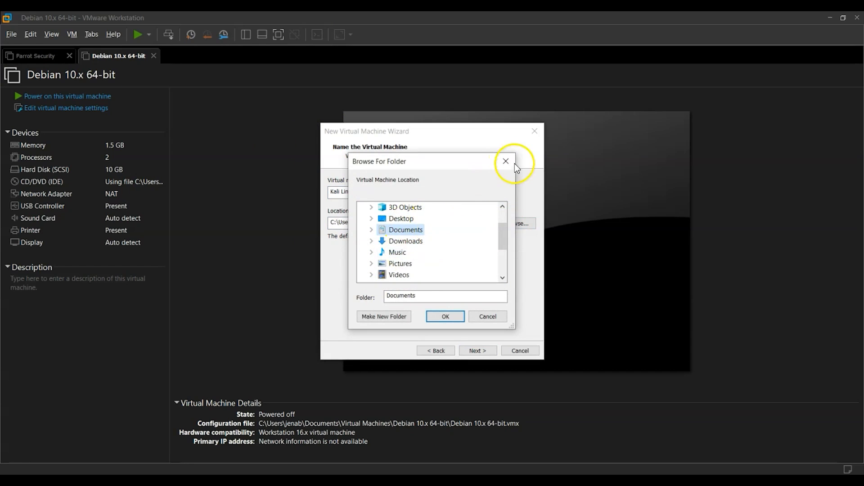
left_click(505, 161)
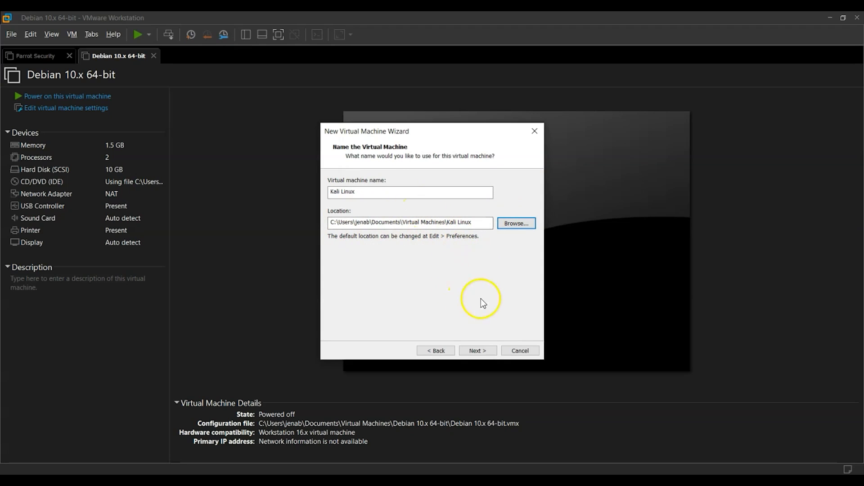
Set the maximum virtual disk size to 20 GB, split into multiple files
left_click(477, 350)
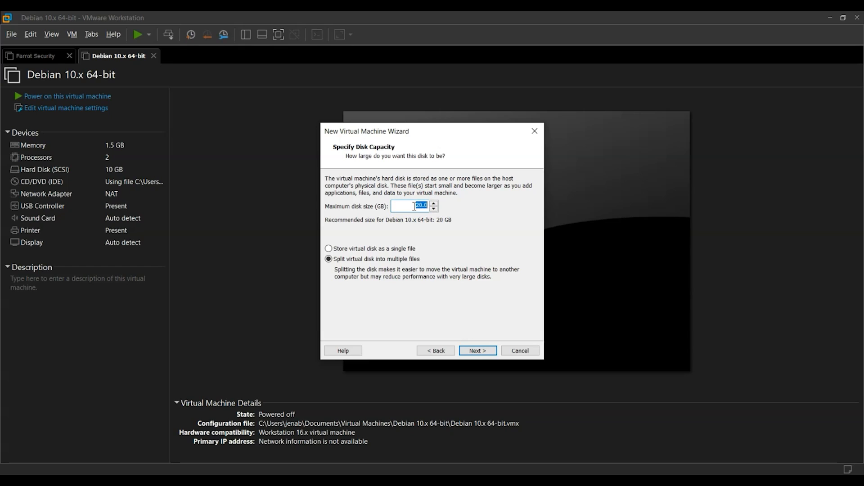
mouse_move(497, 193)
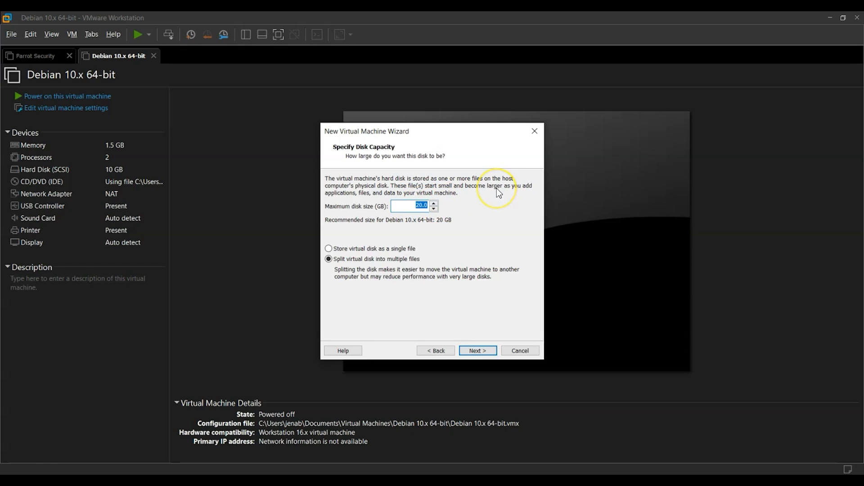
type("15")
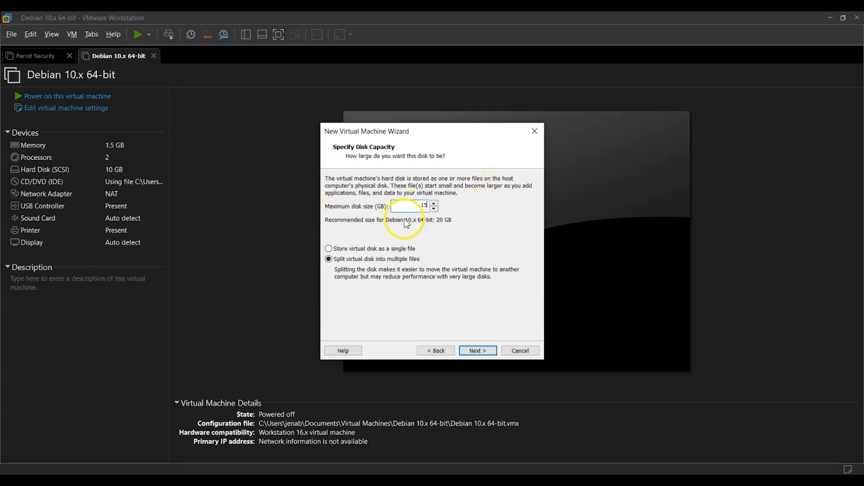
type("2")
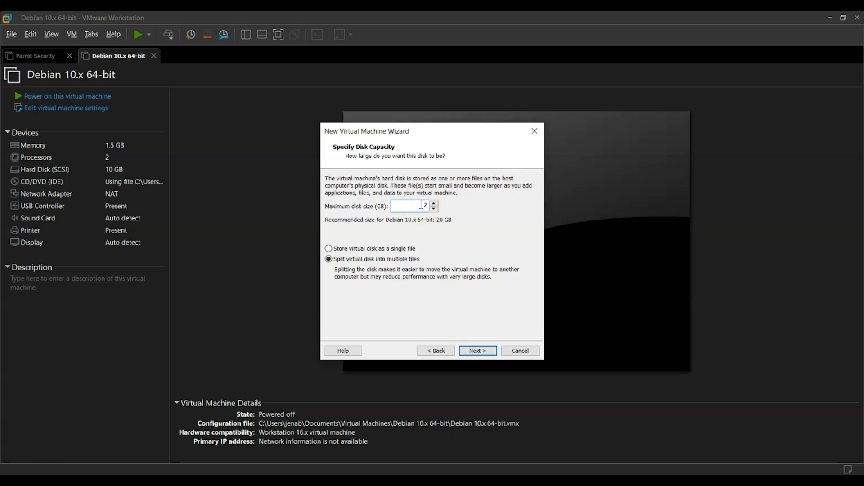
type("0")
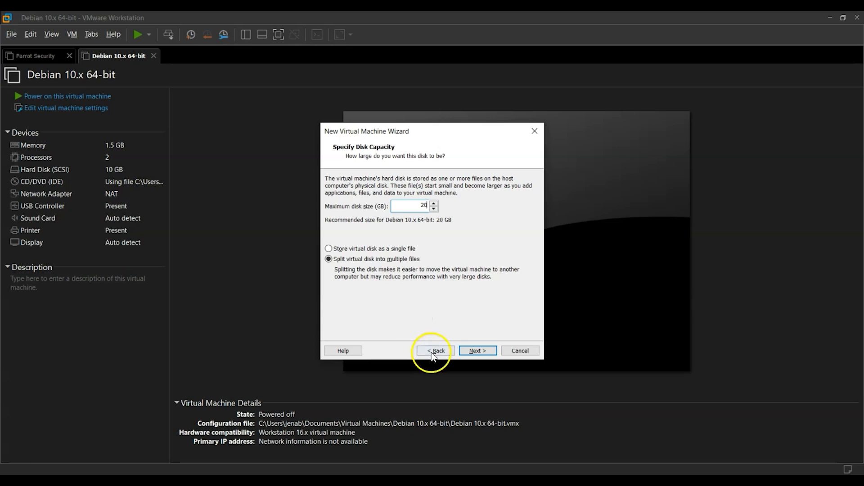
Re-advance through the guest OS and name pages and store the 20 GB disk as a single file
left_click(435, 350)
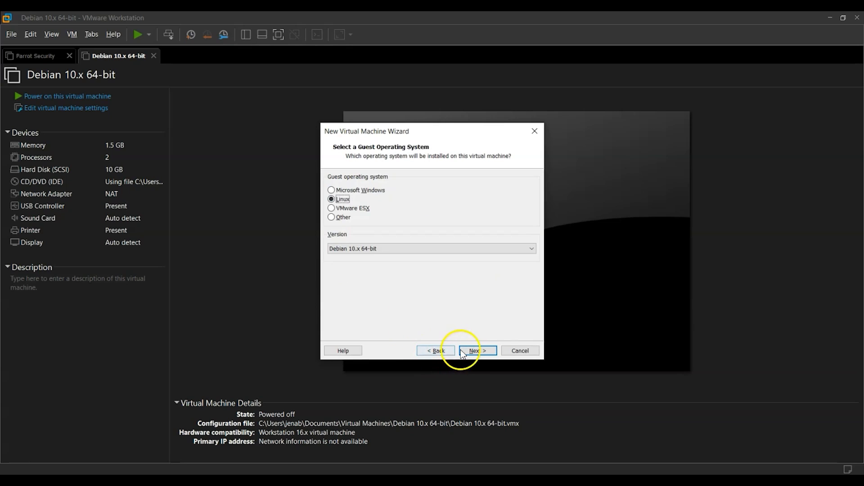
left_click(478, 350)
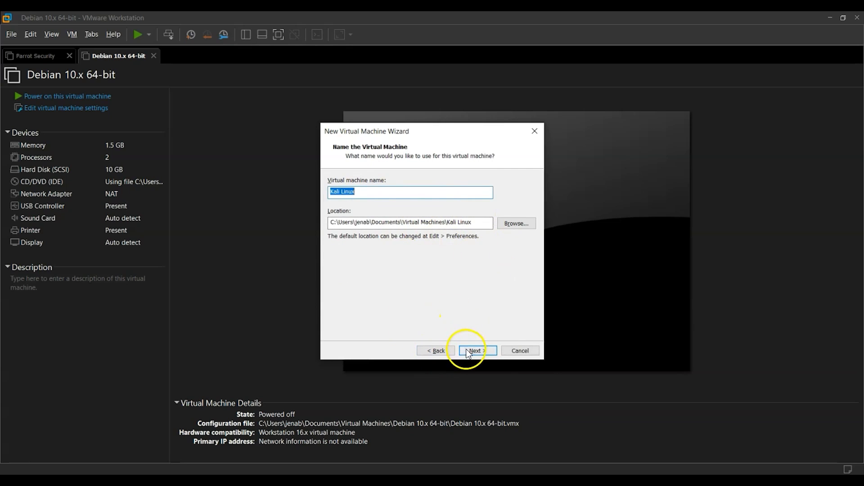
left_click(477, 350)
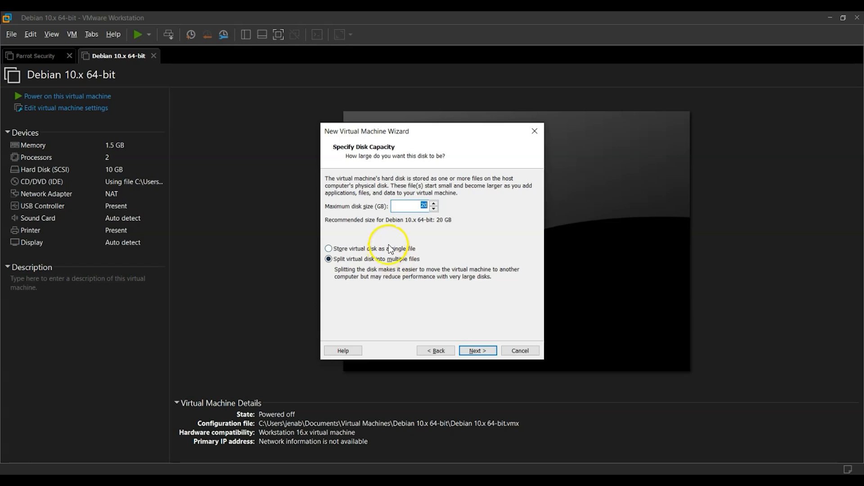
left_click(330, 248)
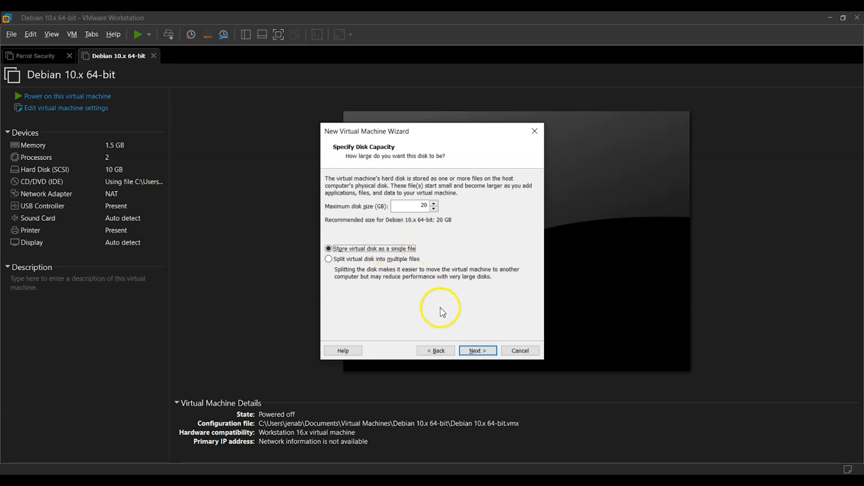
Reach the ready-to-create summary: Debian 10.x 64-bit, 20 GB disk, 2048 MB memory, NAT
left_click(477, 350)
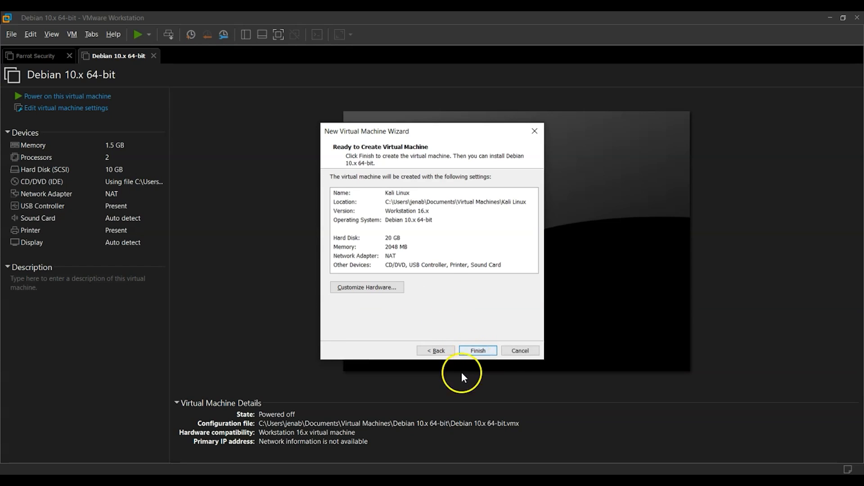
mouse_move(294, 200)
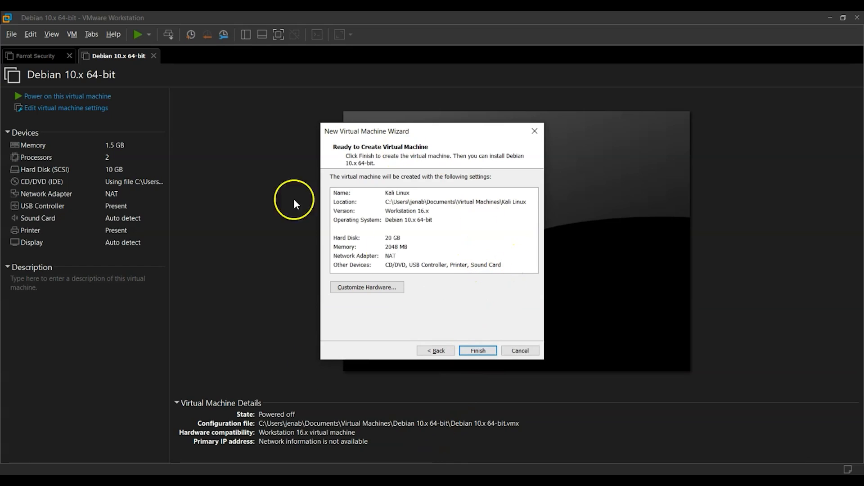
mouse_move(427, 302)
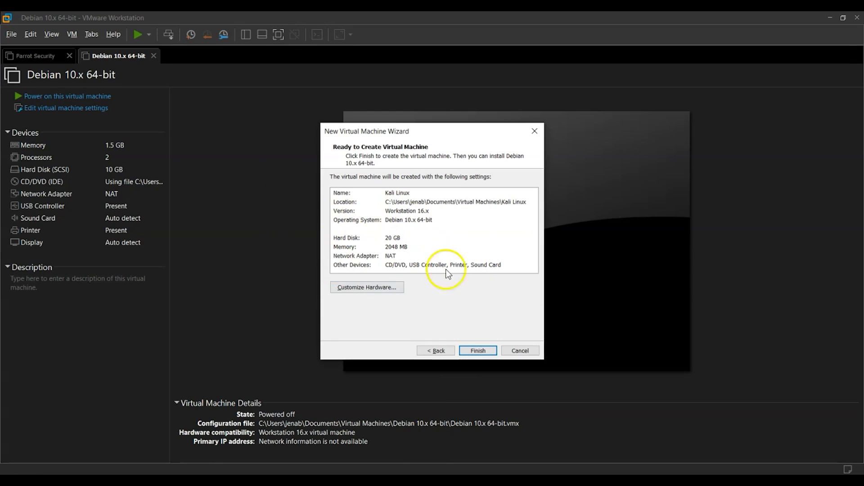
mouse_move(517, 201)
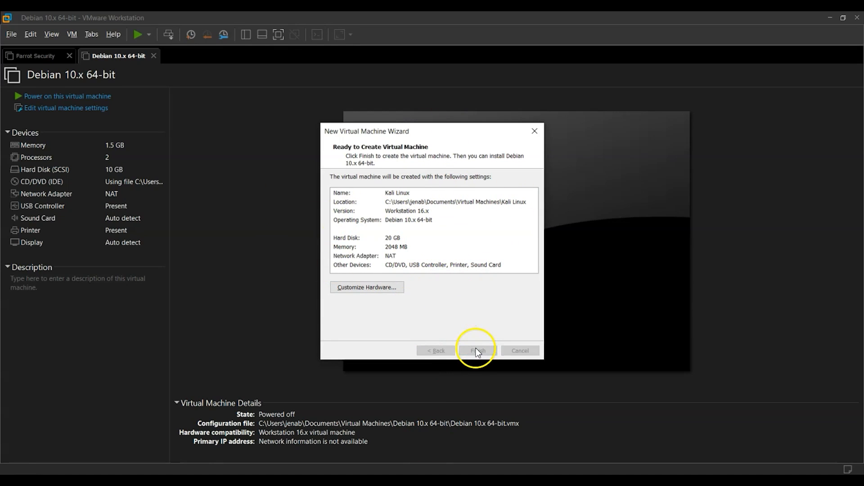
Create the Kali Linux machine and bring up its hardware settings at Memory 2048 MB
left_click(477, 350)
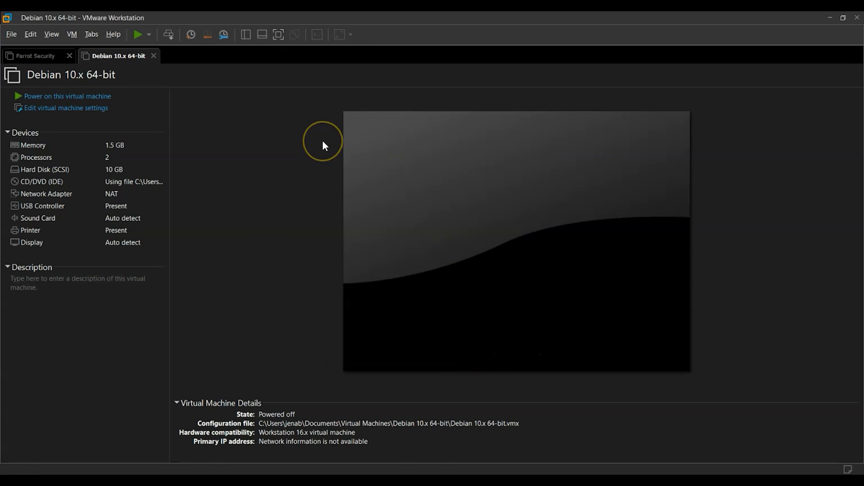
left_click(190, 56)
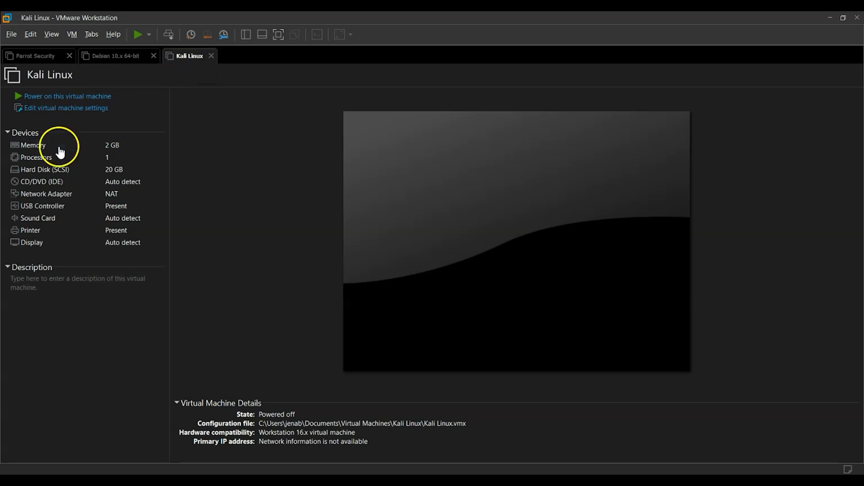
mouse_move(36, 107)
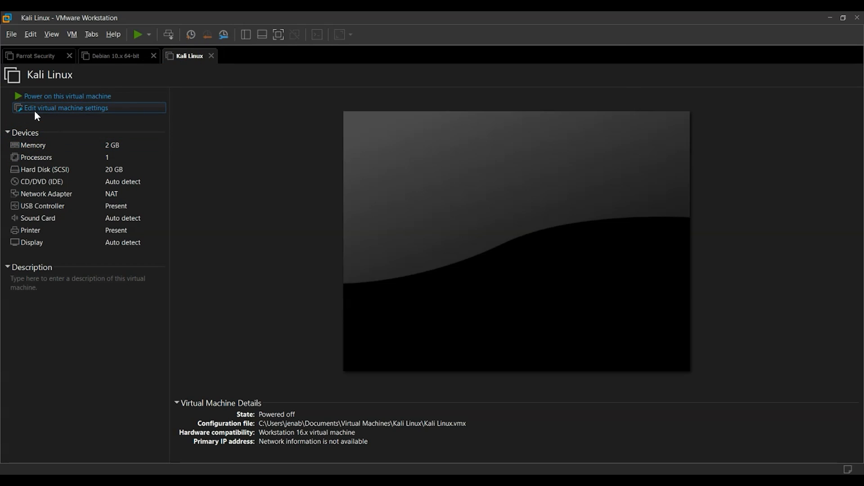
left_click(66, 107)
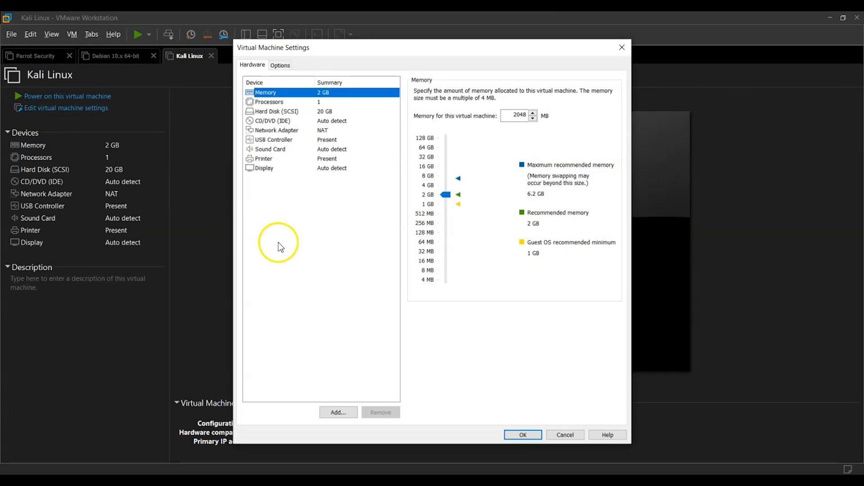
mouse_move(443, 102)
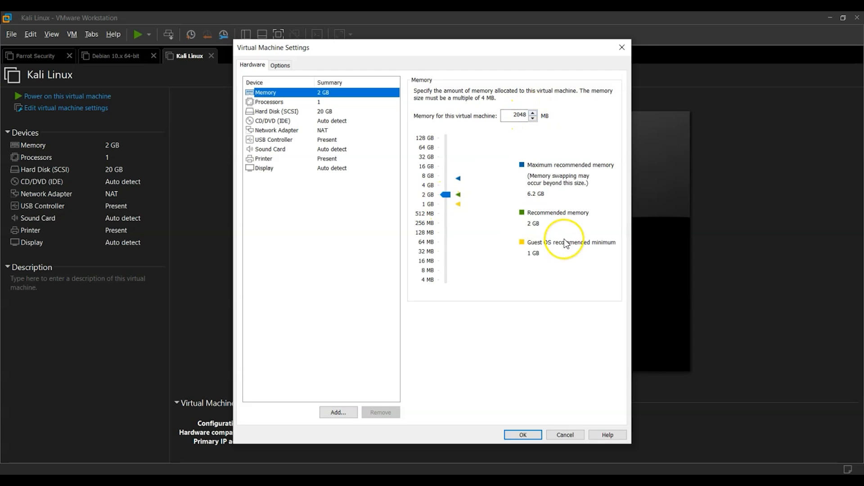
mouse_move(333, 113)
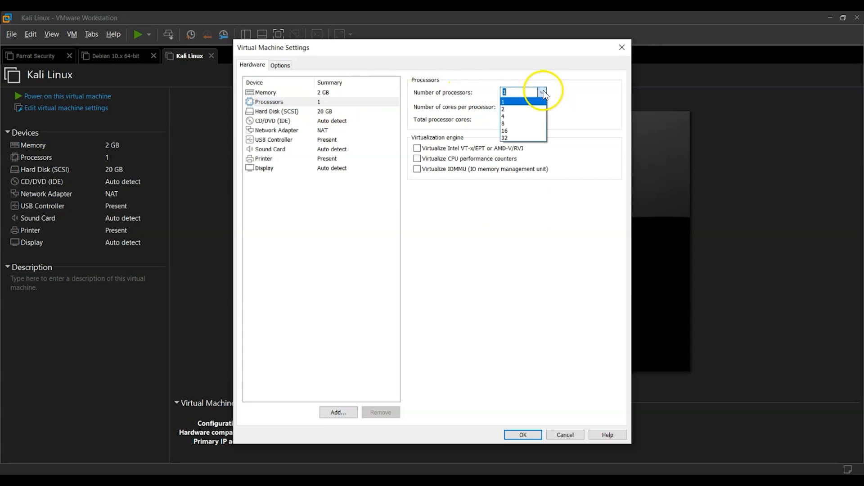
mouse_move(505, 139)
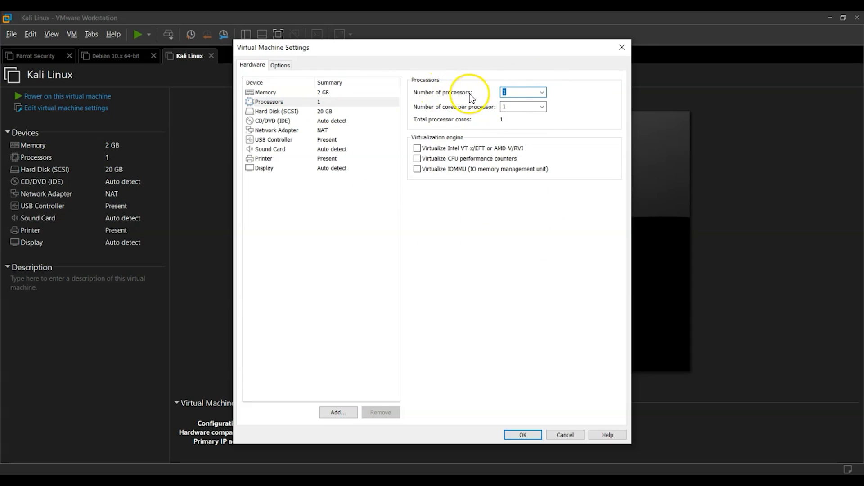
Give the processor 2 cores, review the Hard Disk page and move to CD/DVD (IDE)
left_click(521, 106)
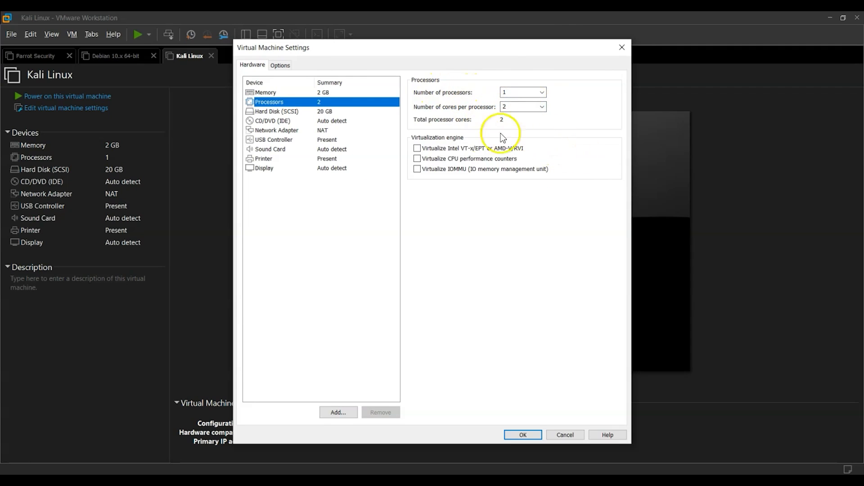
left_click(276, 111)
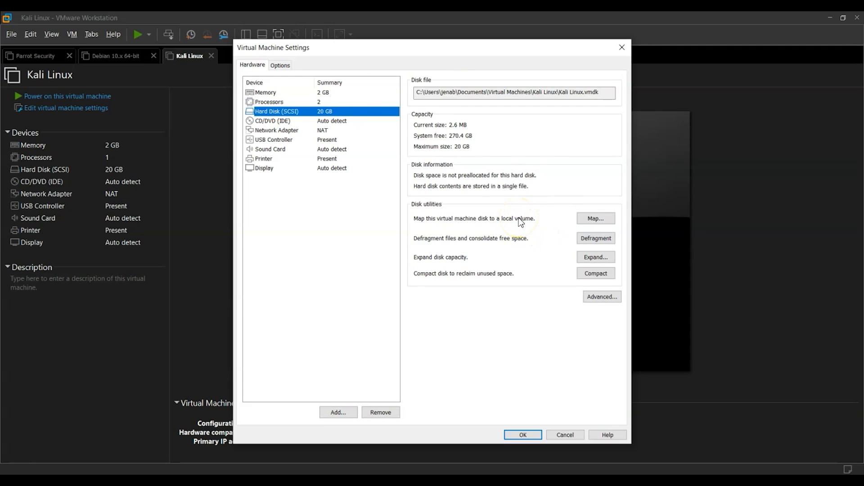
mouse_move(295, 127)
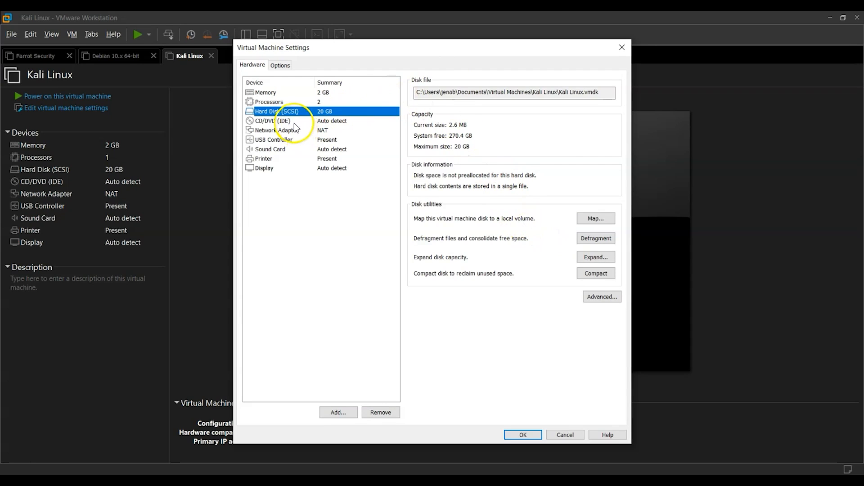
left_click(272, 121)
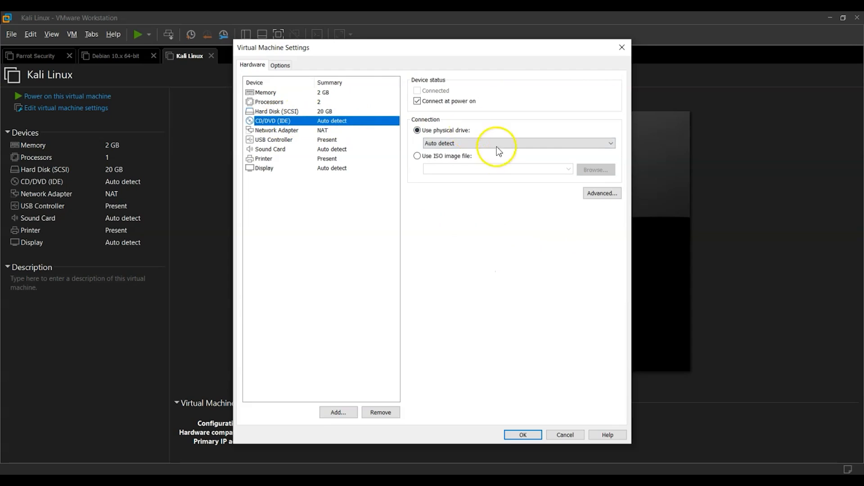
mouse_move(512, 222)
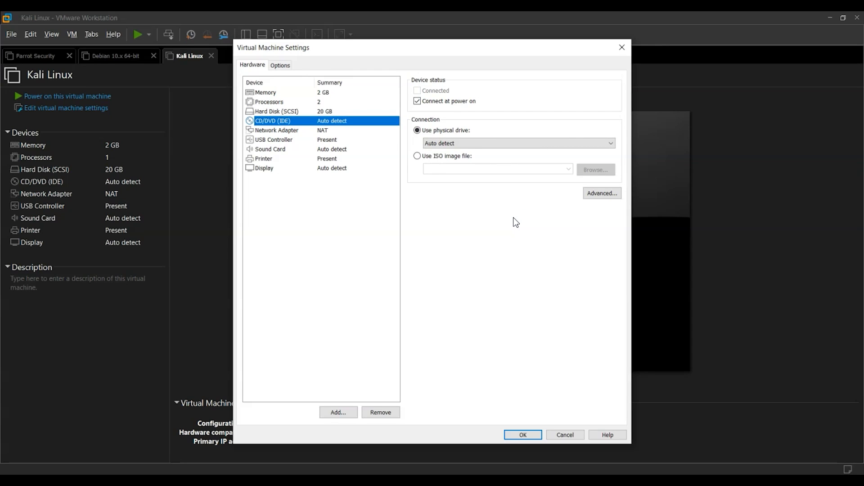
Point the CD/DVD drive at the kali-linux-2021.3-live-amd64 ISO chosen from Downloads
left_click(416, 156)
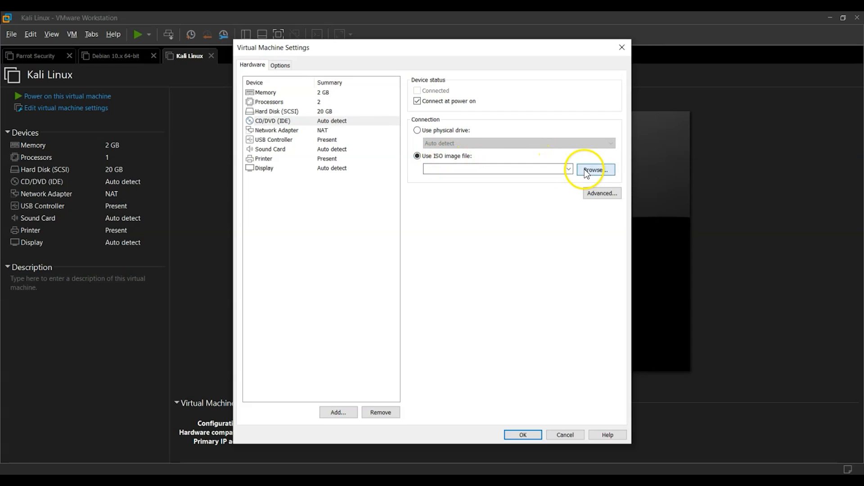
left_click(595, 170)
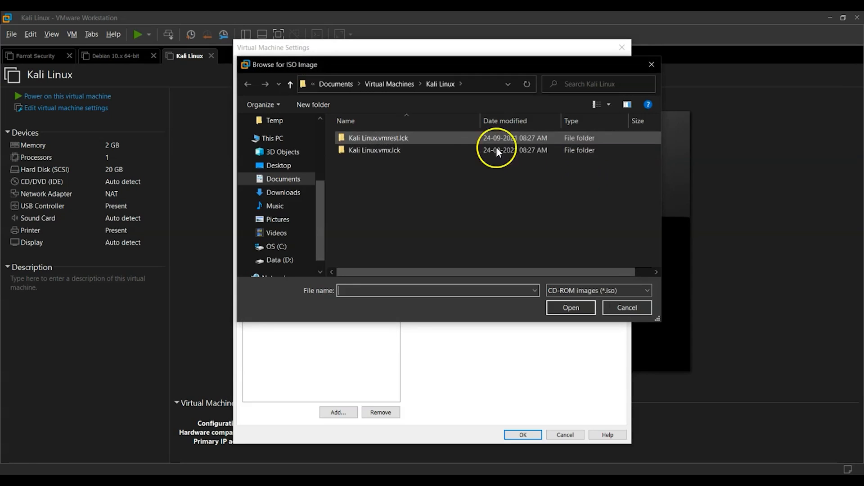
left_click(284, 193)
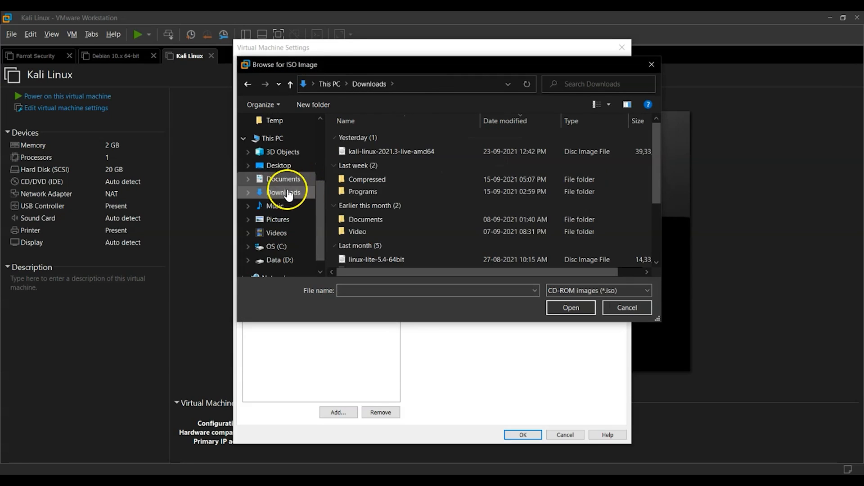
left_click(391, 151)
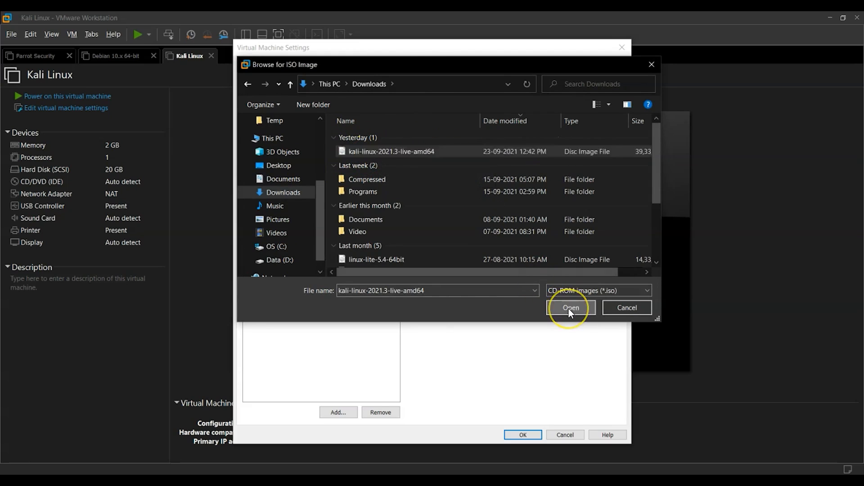
left_click(571, 308)
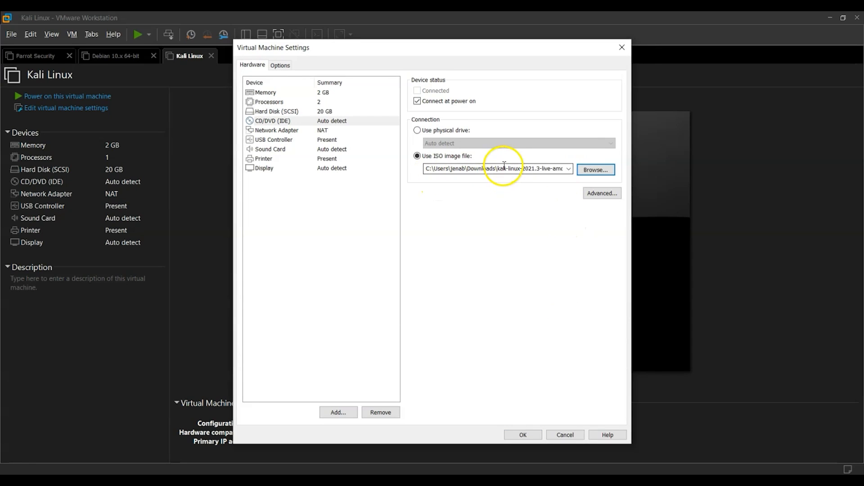
left_click(276, 129)
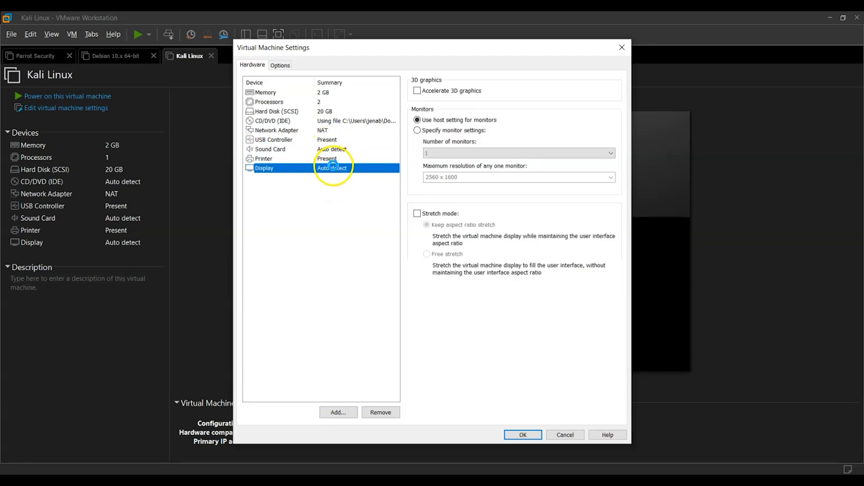
Review the USB controller, save the hardware settings and power on the Kali VM
left_click(274, 139)
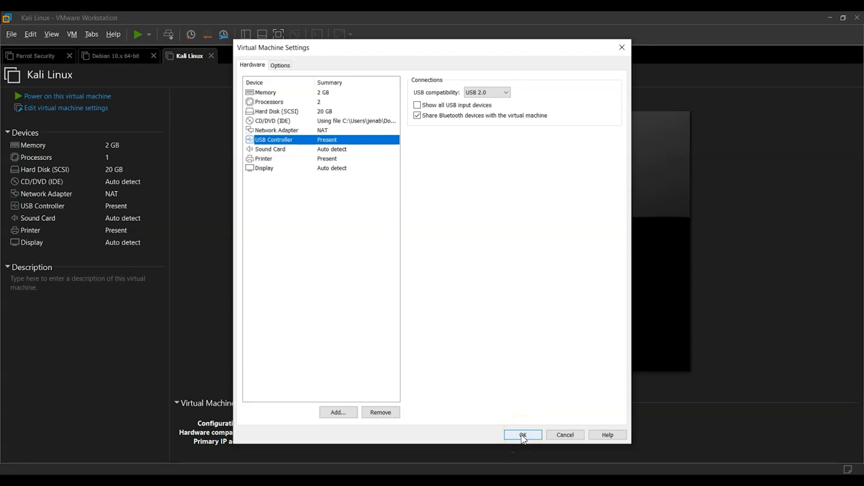
left_click(523, 435)
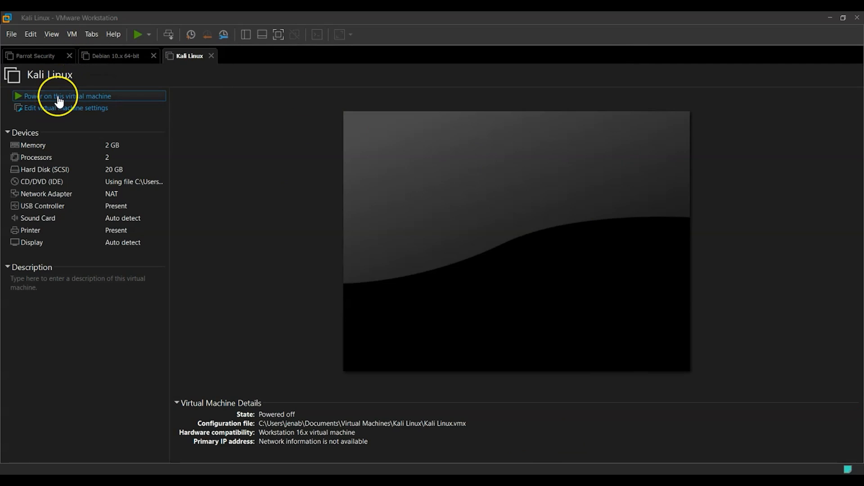
left_click(68, 97)
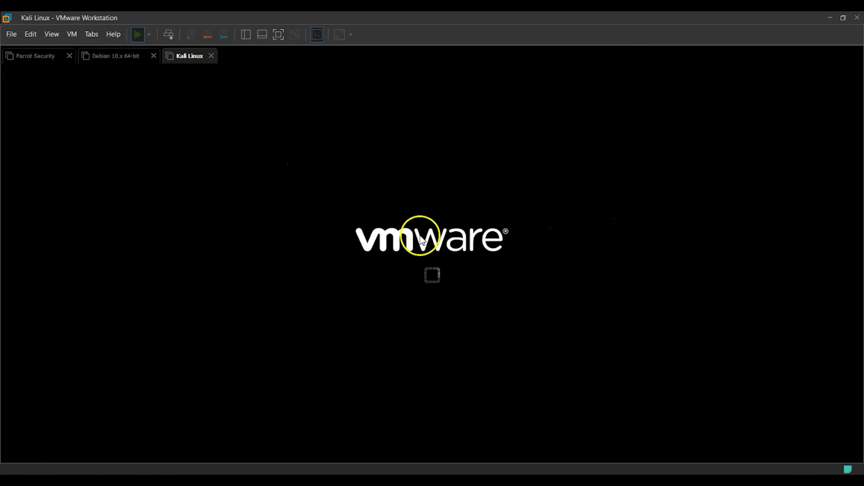
Launch the graphical installer from the Kali boot menu, reaching the English language screen
left_click(137, 35)
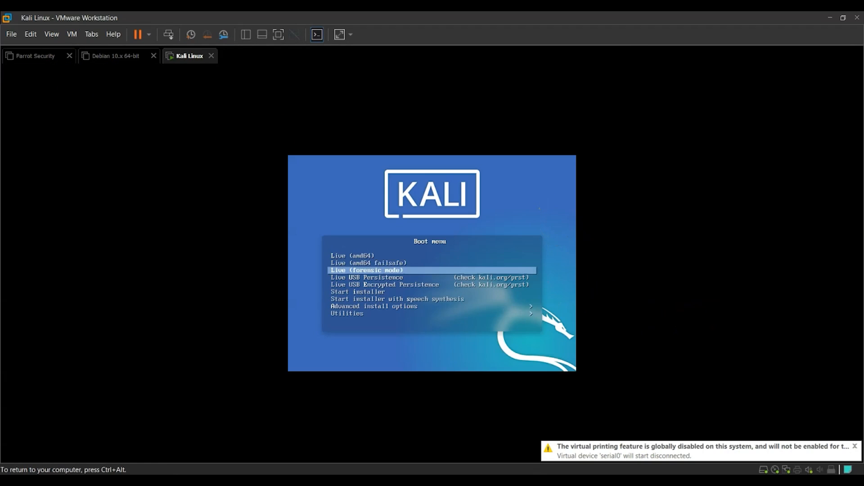
key("Up")
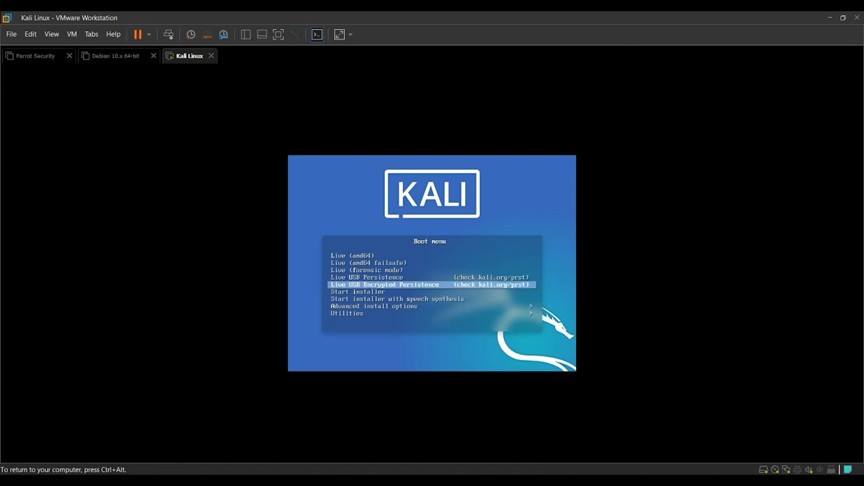
key("Down")
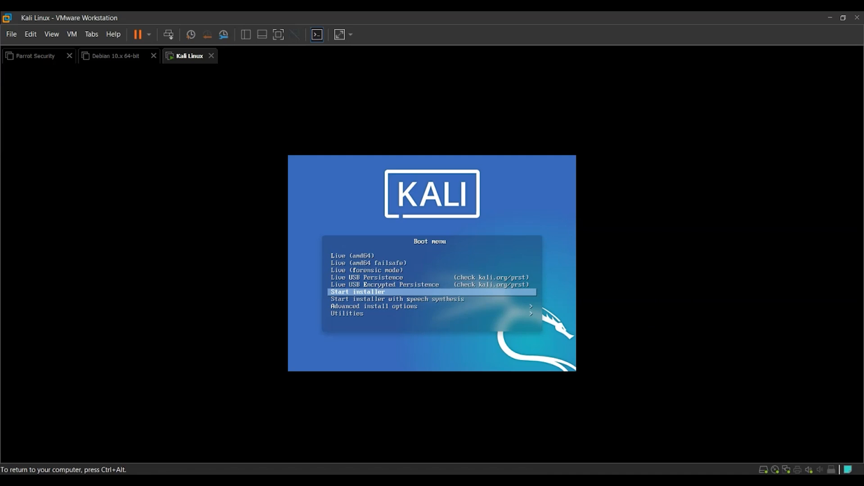
key("Return")
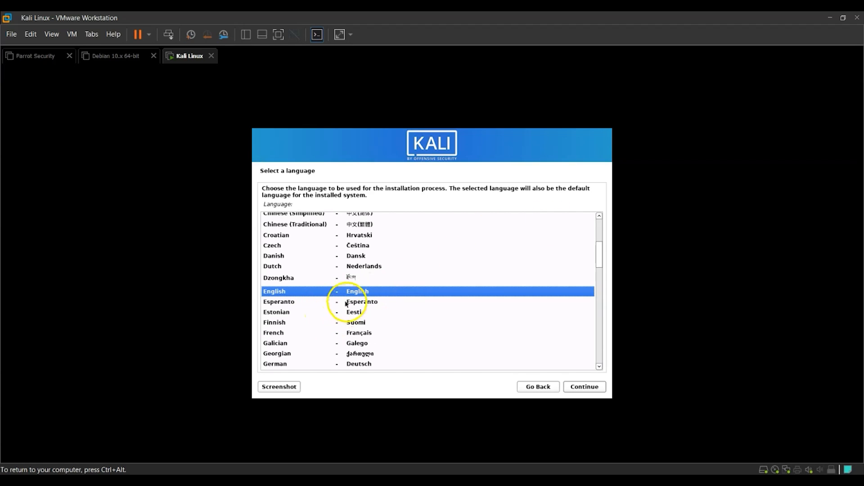
Accept English, United States and the American English keymap in the installer
left_click(584, 386)
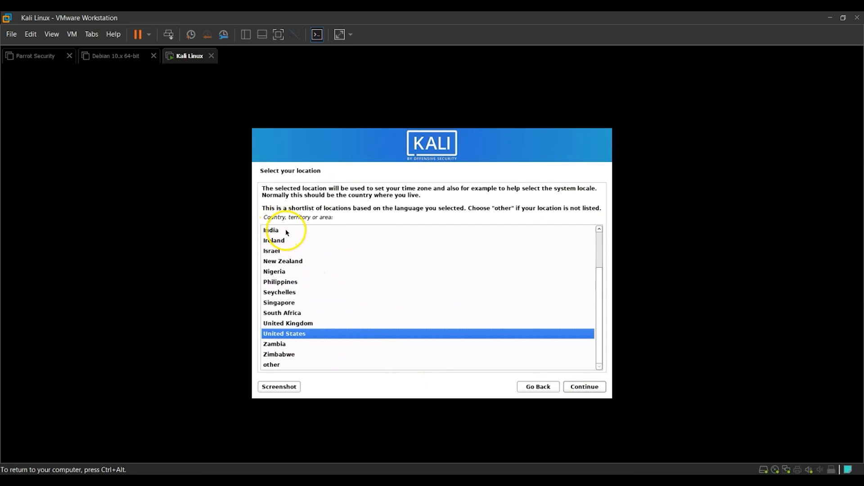
left_click(583, 386)
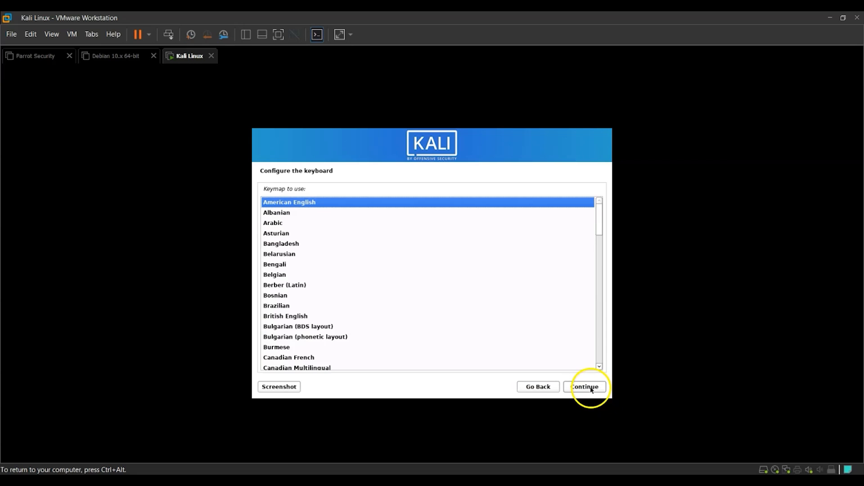
mouse_move(305, 178)
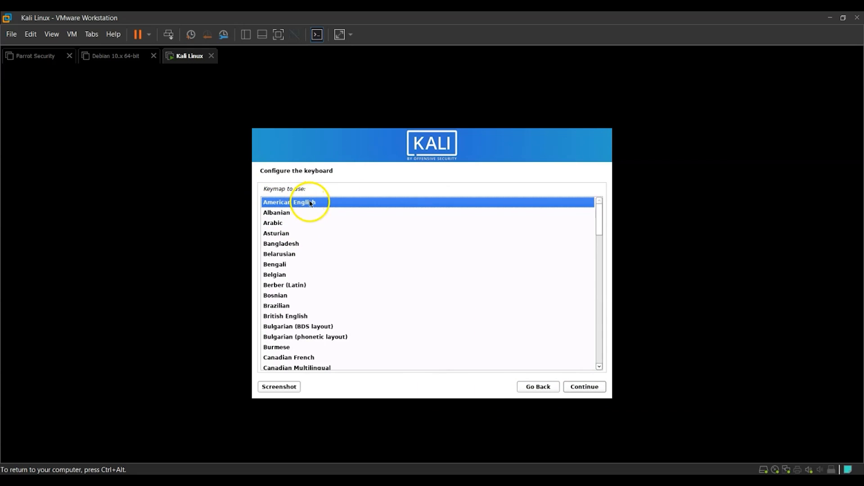
scroll("down", 3)
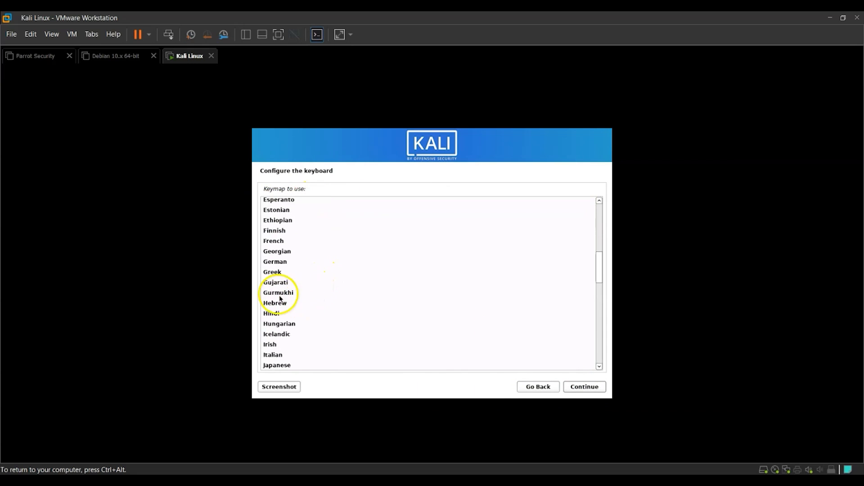
scroll("down", 3)
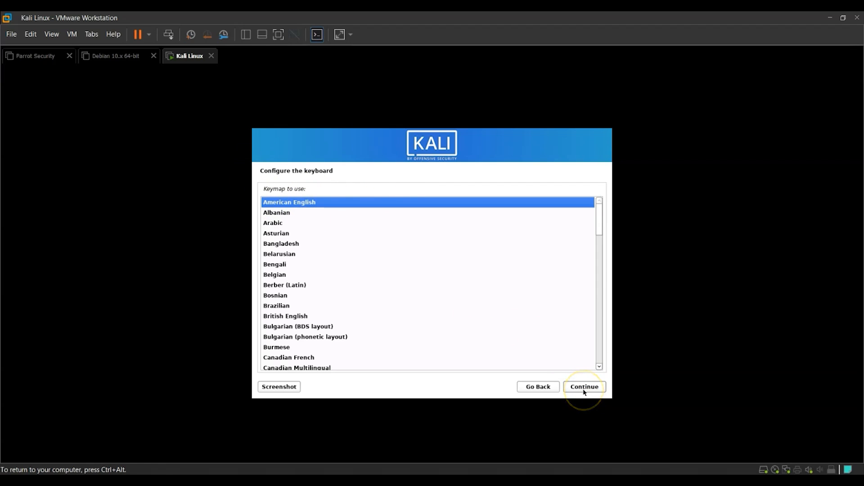
left_click(584, 387)
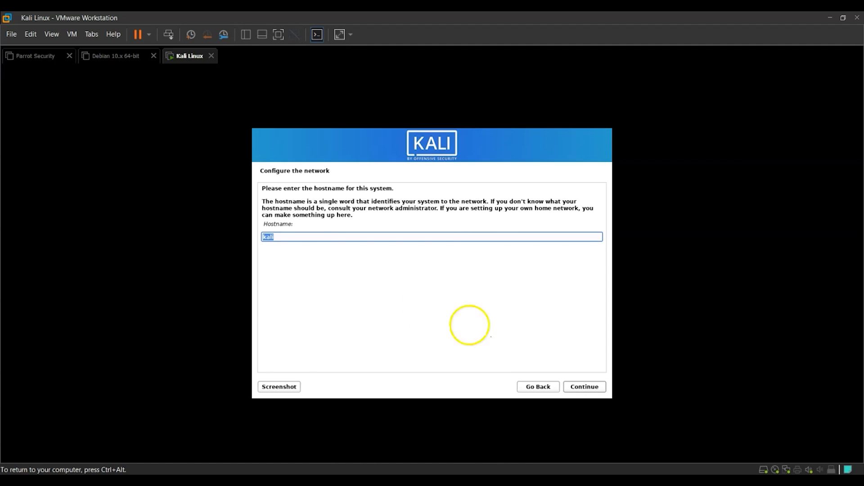
mouse_move(301, 237)
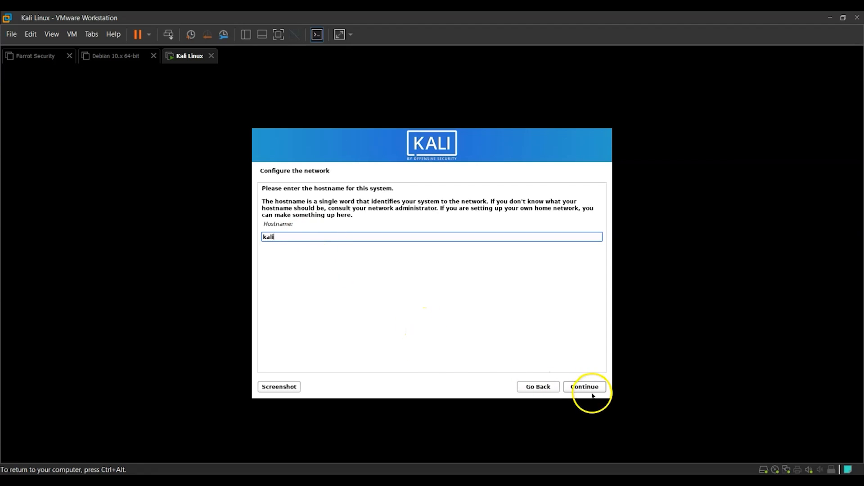
Keep hostname kali and continue with a blank domain name
left_click(585, 386)
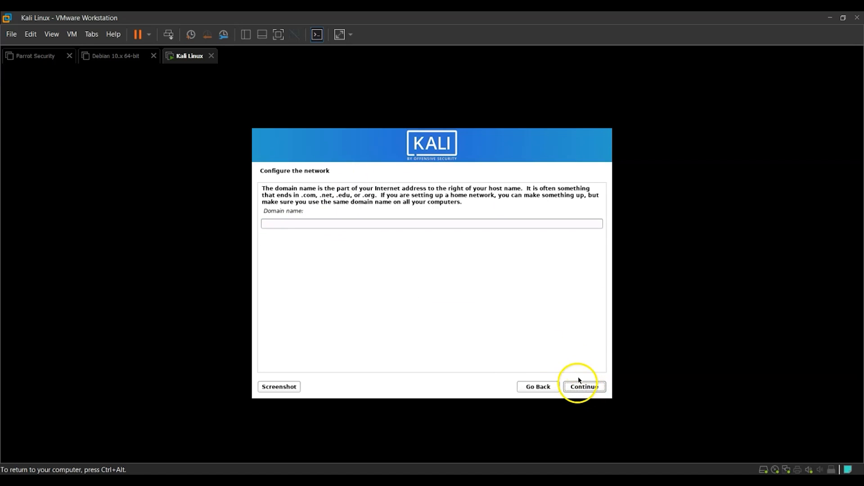
left_click(584, 386)
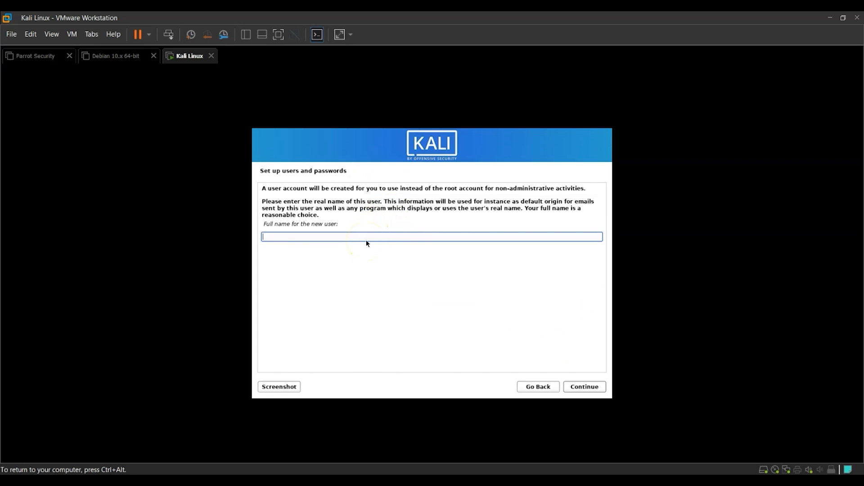
Enter 'simpli Learn' as the new user's full name and accept the suggested username
type("s")
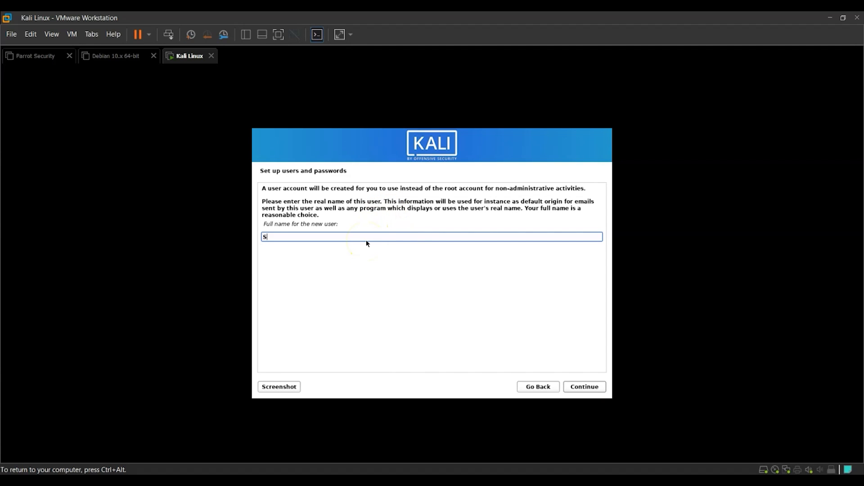
type("impli L")
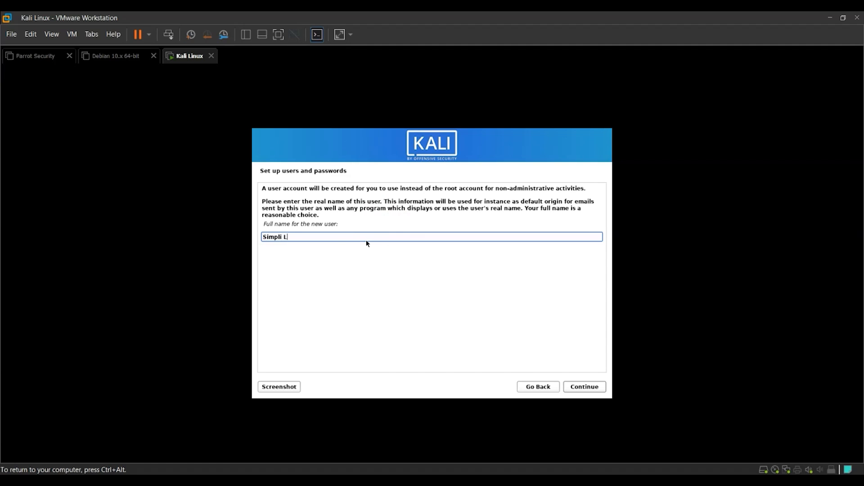
type("earn")
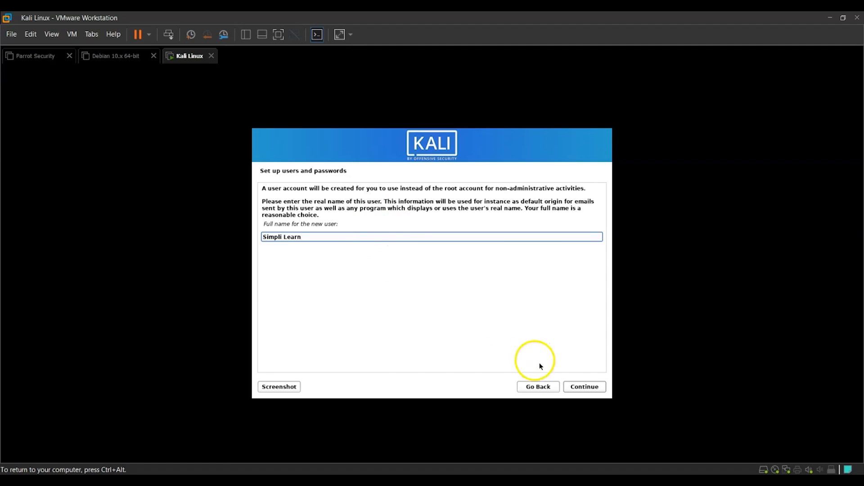
left_click(584, 386)
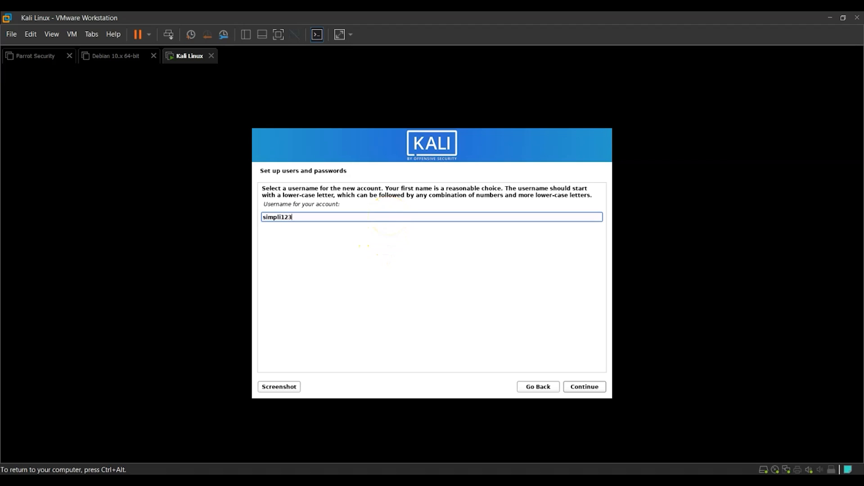
left_click(584, 387)
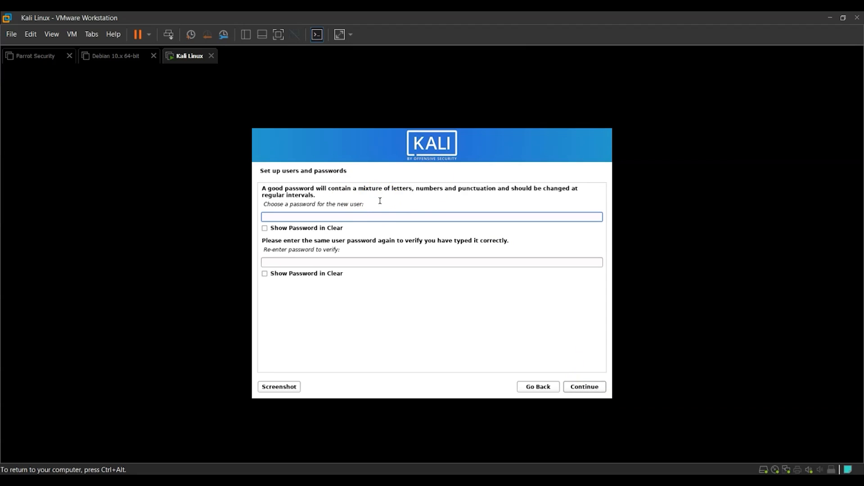
Enter and verify the new user's password, reaching the partitioning methods
left_click(432, 217)
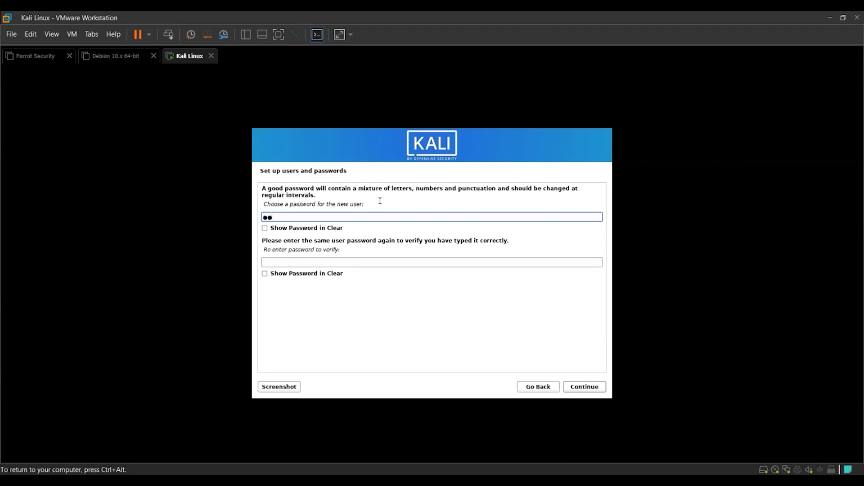
type("password")
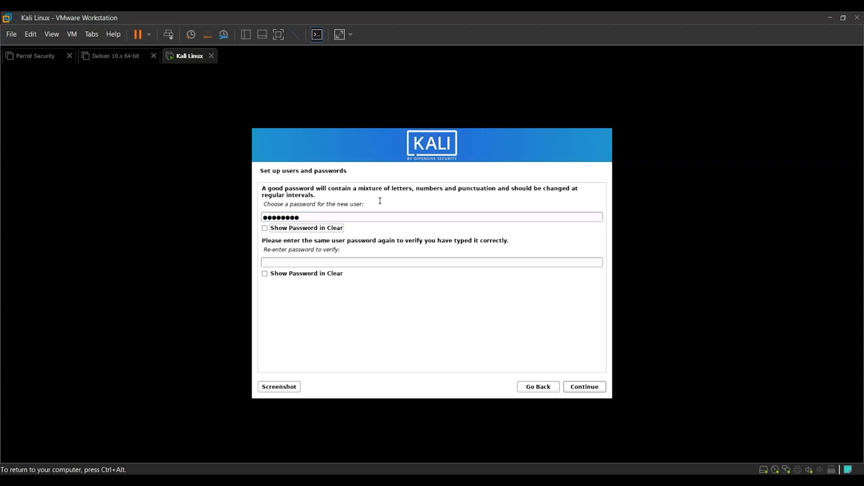
type("••")
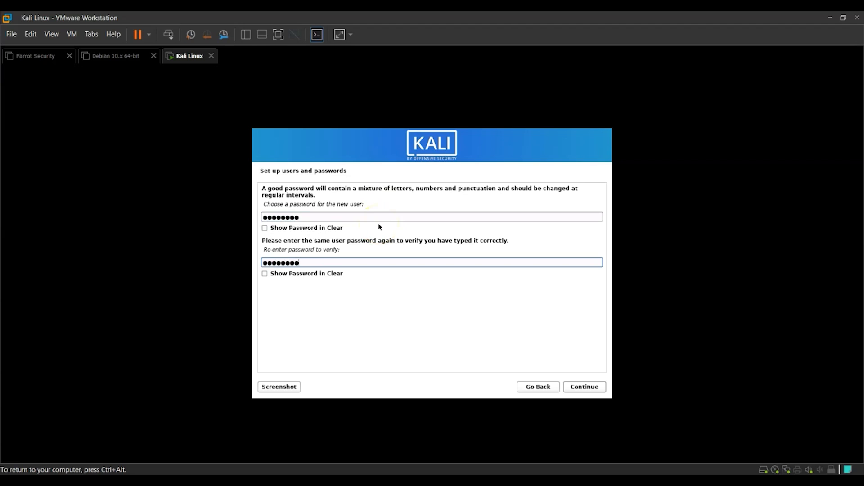
left_click(583, 386)
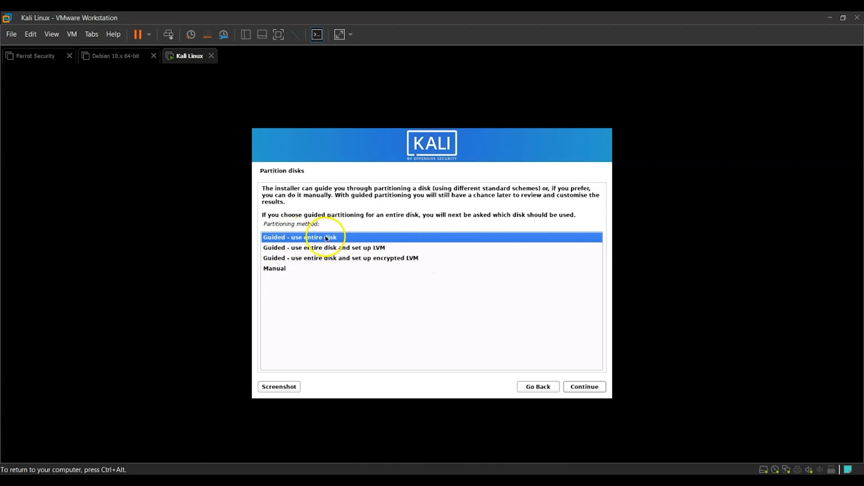
Choose 'Guided - use entire disk' and the 21.5 GB VMware virtual disk for partitioning
left_click(324, 248)
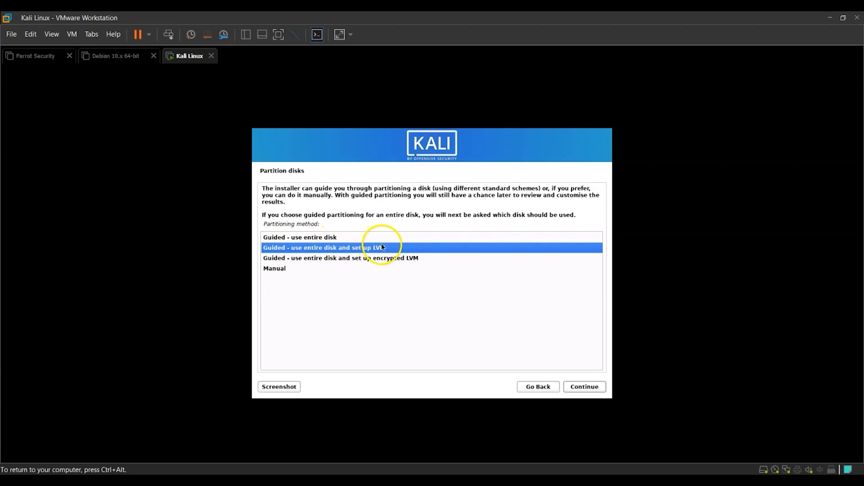
left_click(340, 258)
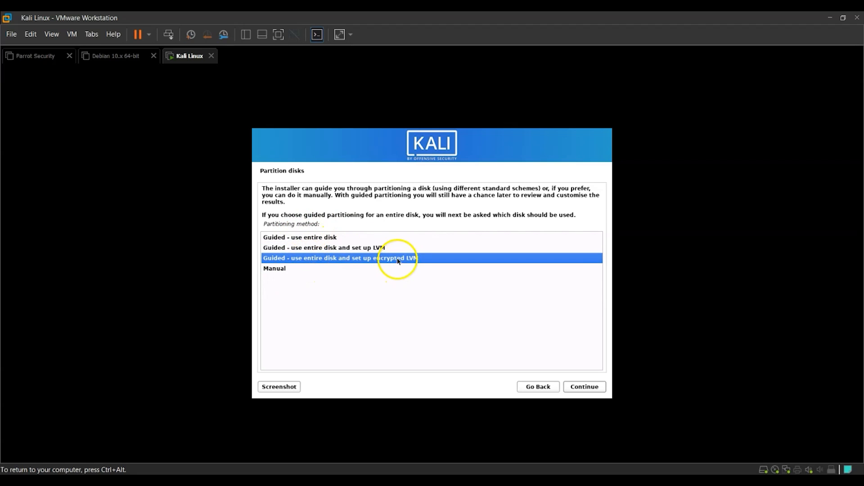
left_click(299, 236)
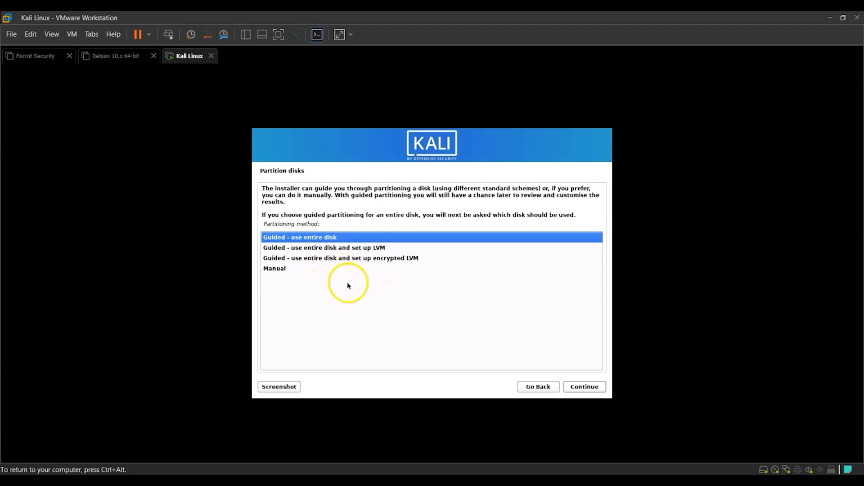
mouse_move(333, 240)
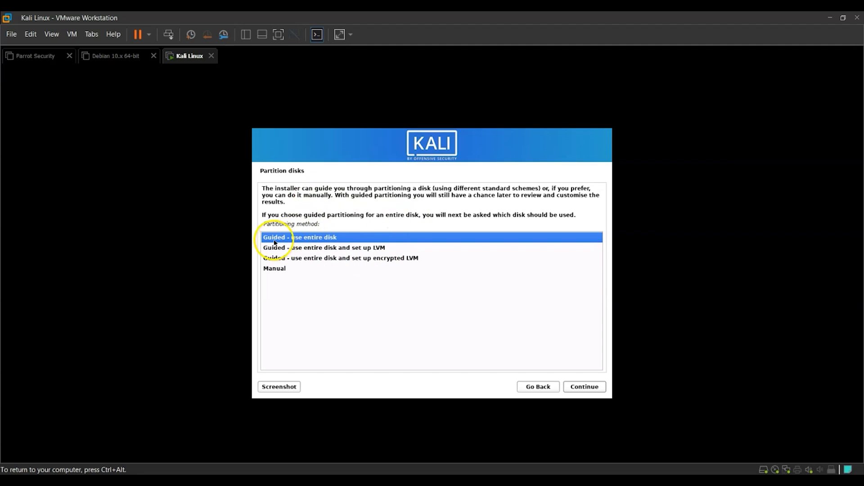
mouse_move(520, 310)
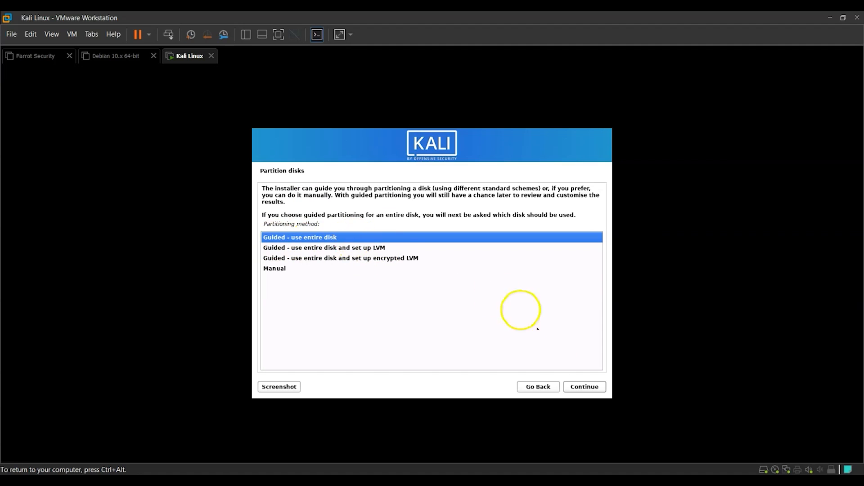
left_click(584, 387)
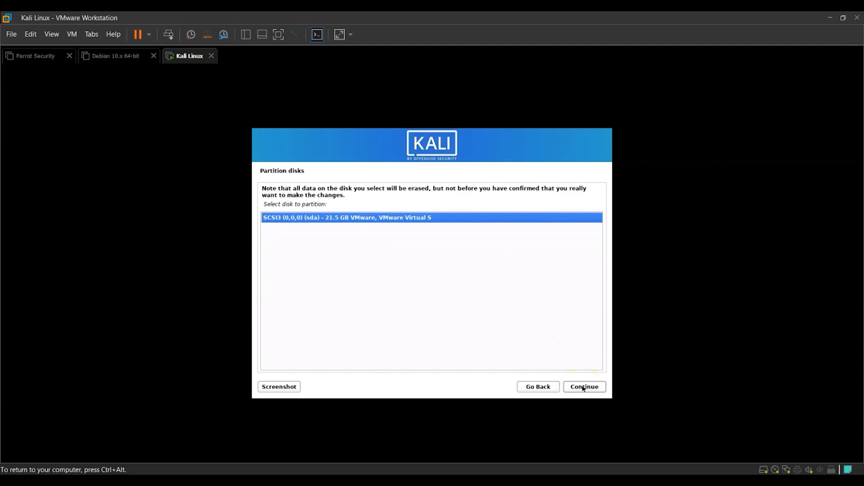
left_click(583, 386)
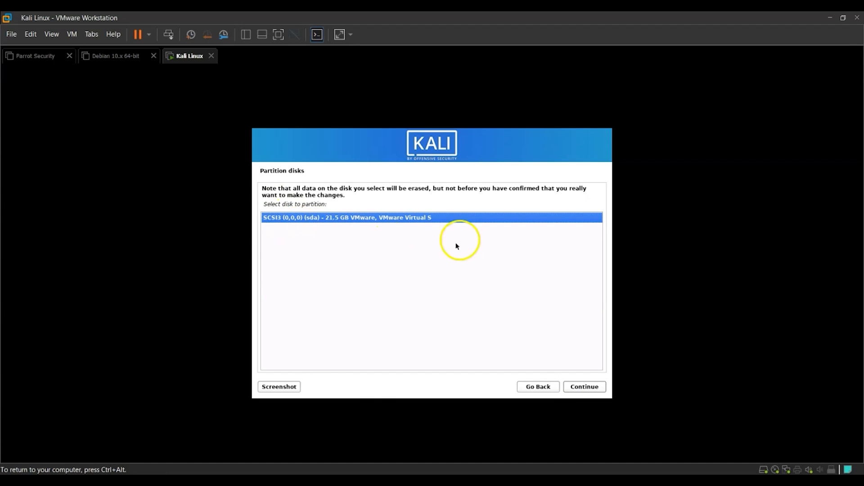
mouse_move(322, 244)
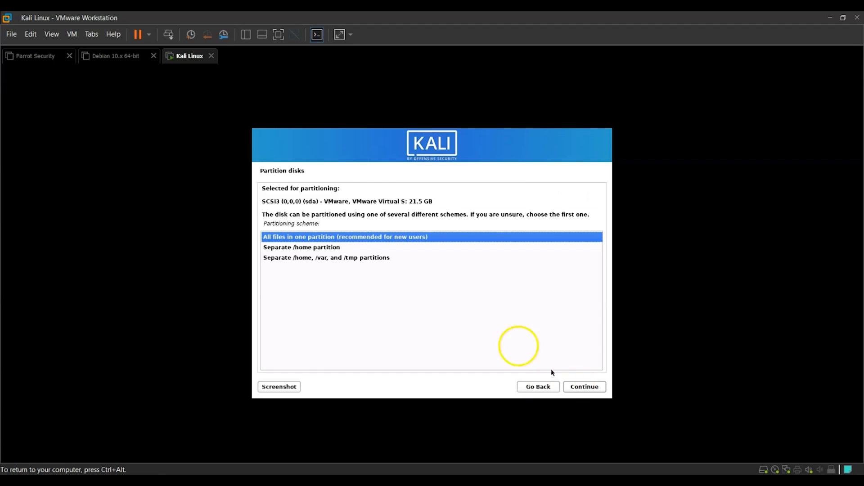
mouse_move(415, 318)
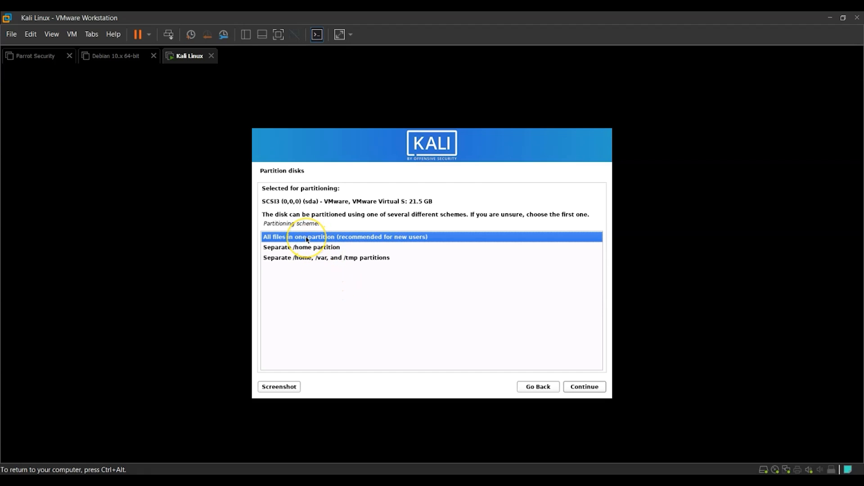
mouse_move(550, 377)
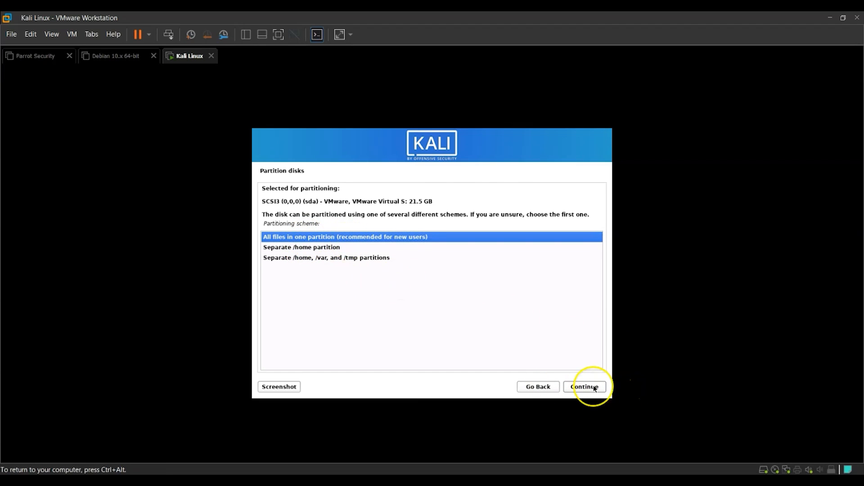
Accept 'All files in one partition' and review the 20.4 GB ext4 root and 1.0 GB swap layout
left_click(585, 386)
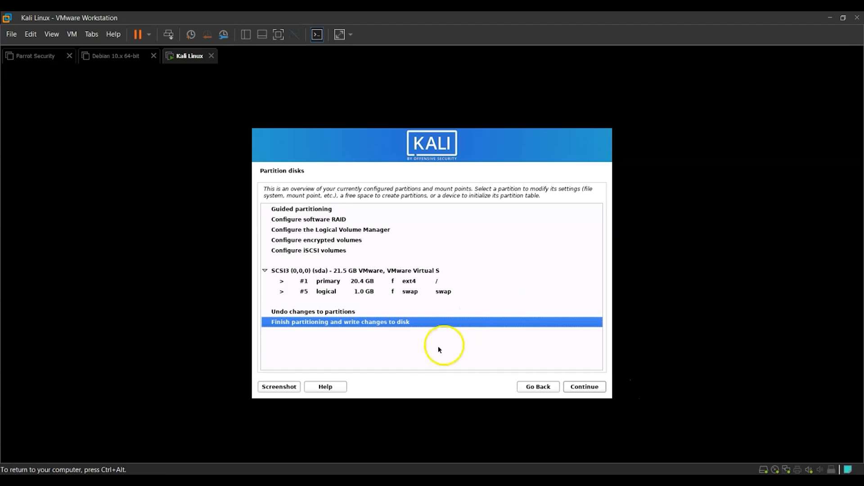
mouse_move(292, 256)
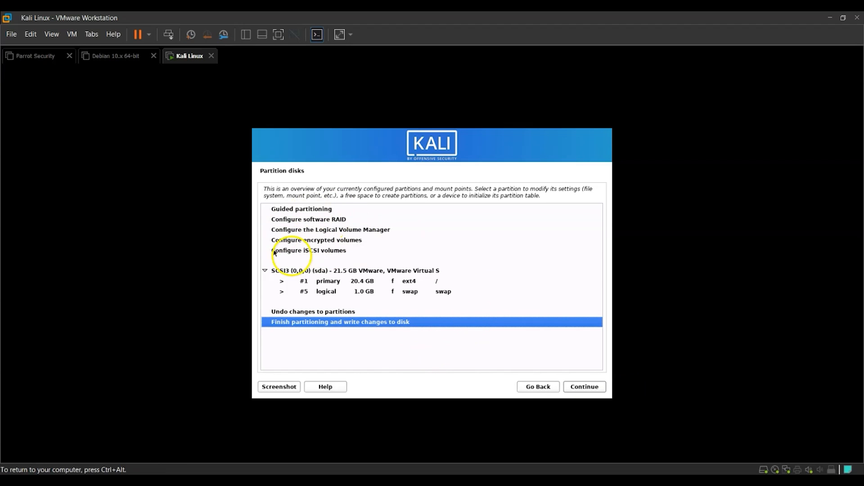
mouse_move(354, 306)
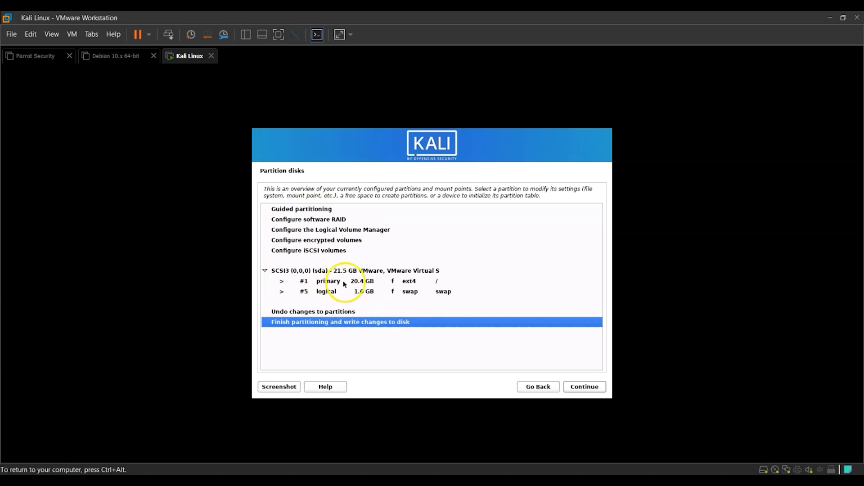
left_click(327, 291)
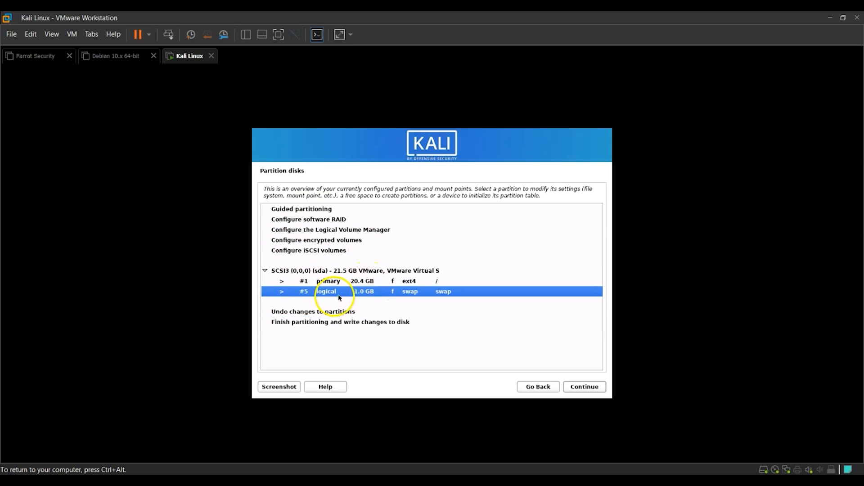
mouse_move(379, 293)
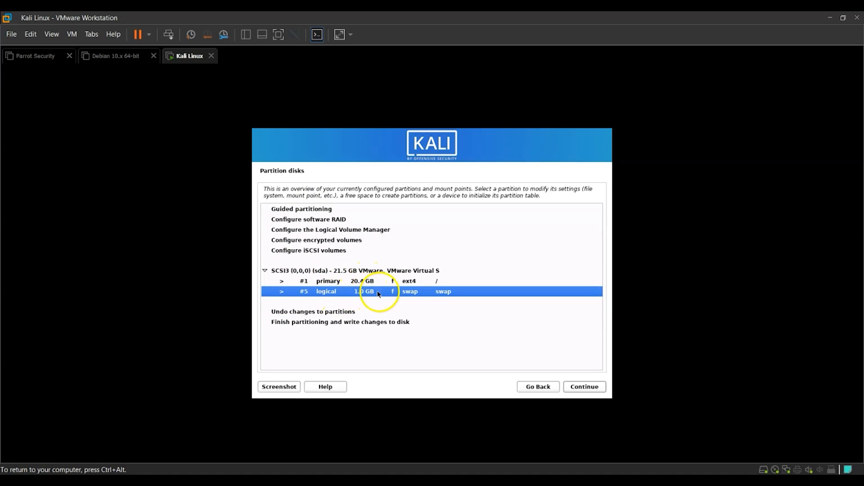
mouse_move(404, 304)
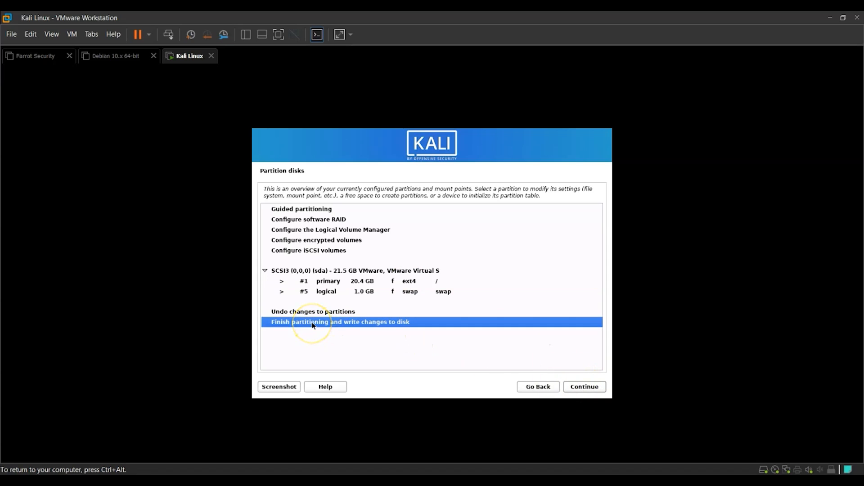
mouse_move(546, 360)
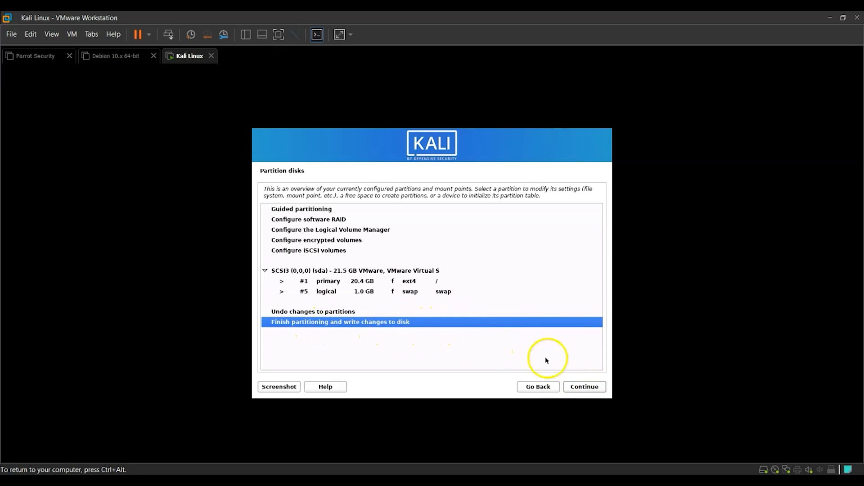
Finish partitioning and answer Yes to write the root and swap changes to disk
left_click(583, 386)
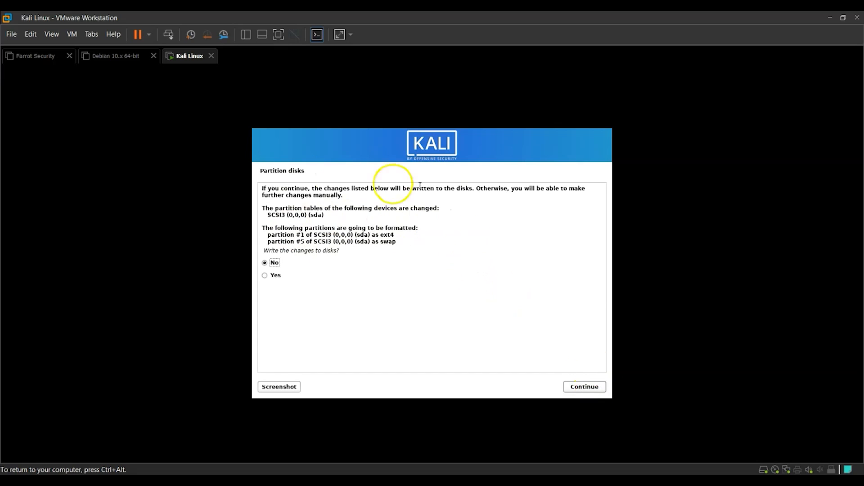
mouse_move(280, 217)
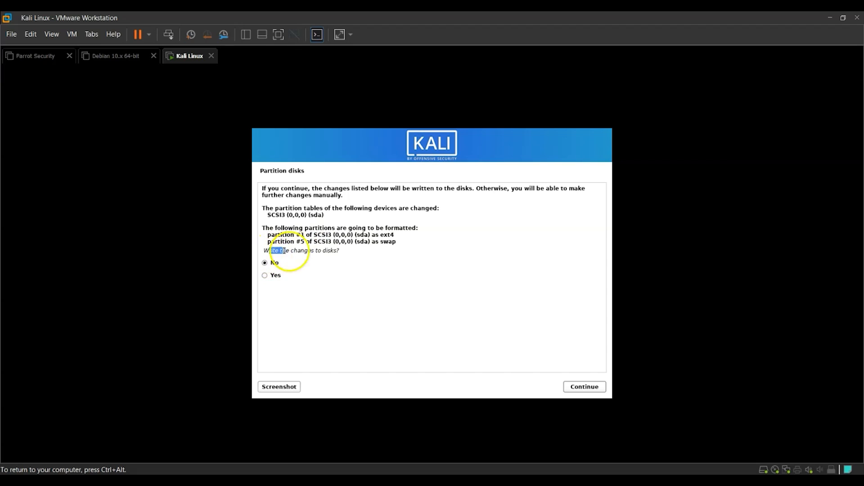
left_click(264, 275)
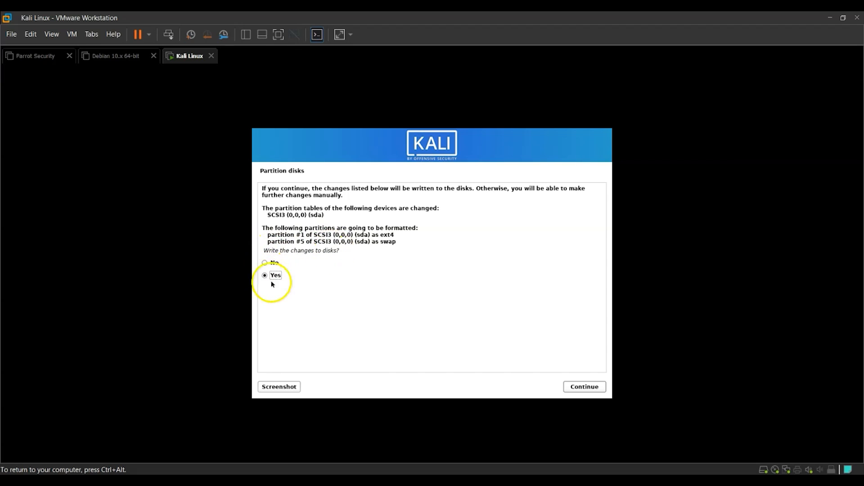
left_click(583, 386)
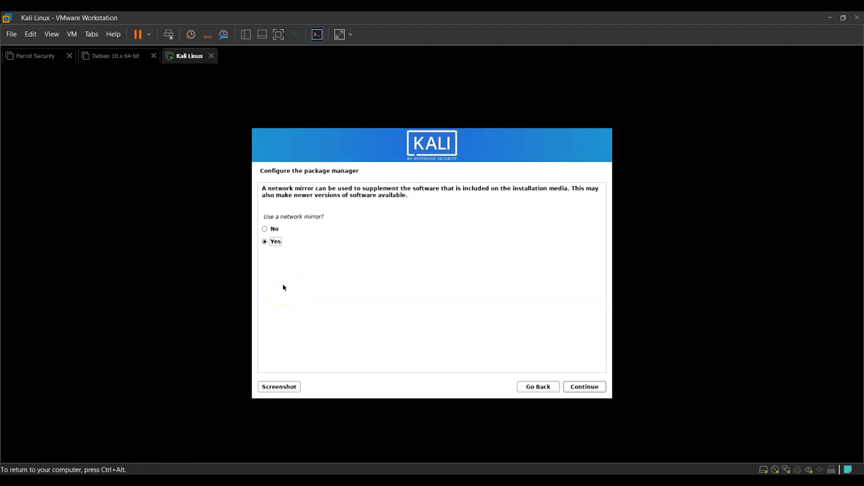
mouse_move(400, 285)
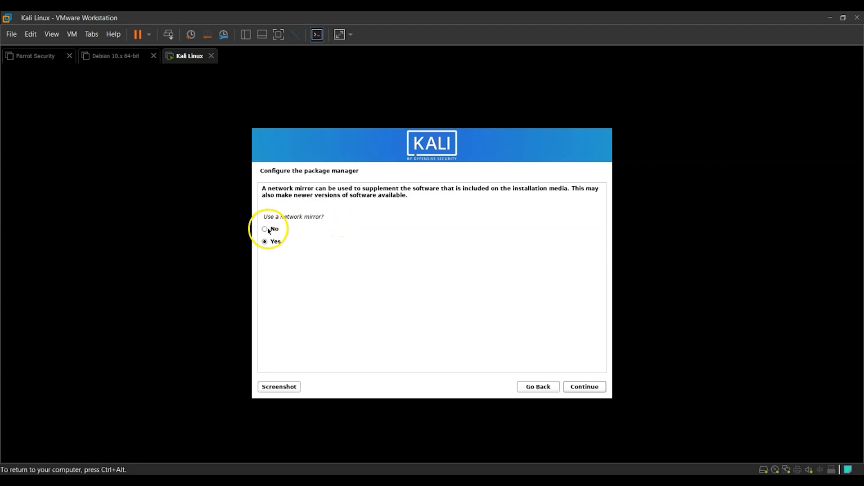
mouse_move(583, 386)
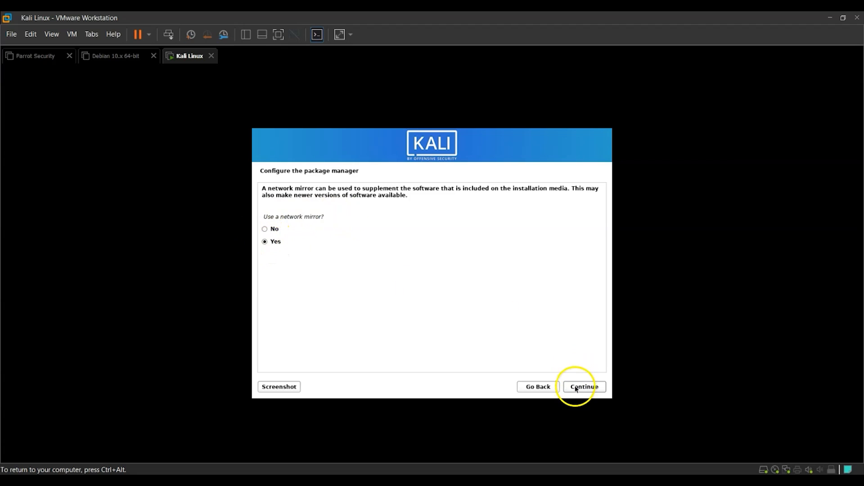
Accept the network mirror with Yes and leave the HTTP proxy blank, continuing to apt configuration
left_click(583, 386)
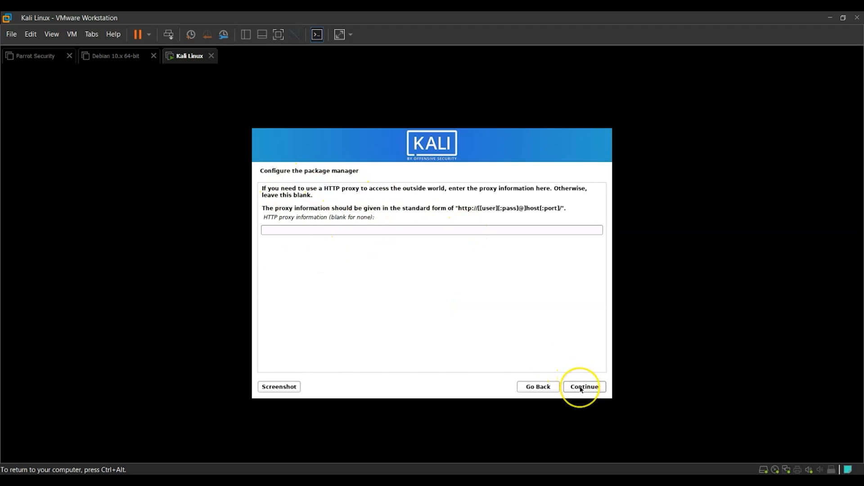
left_click(583, 386)
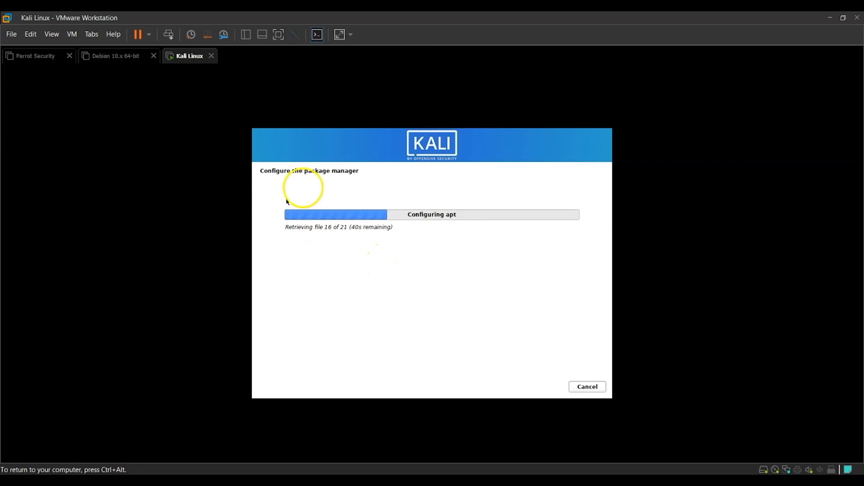
mouse_move(348, 262)
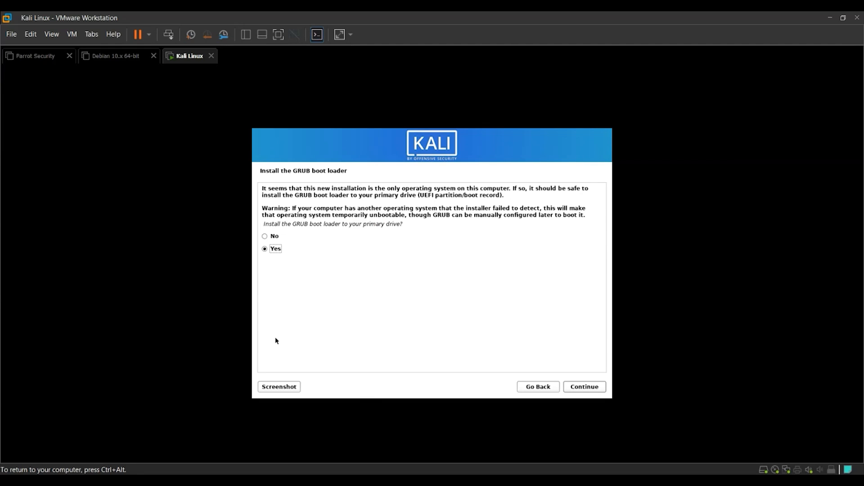
mouse_move(332, 274)
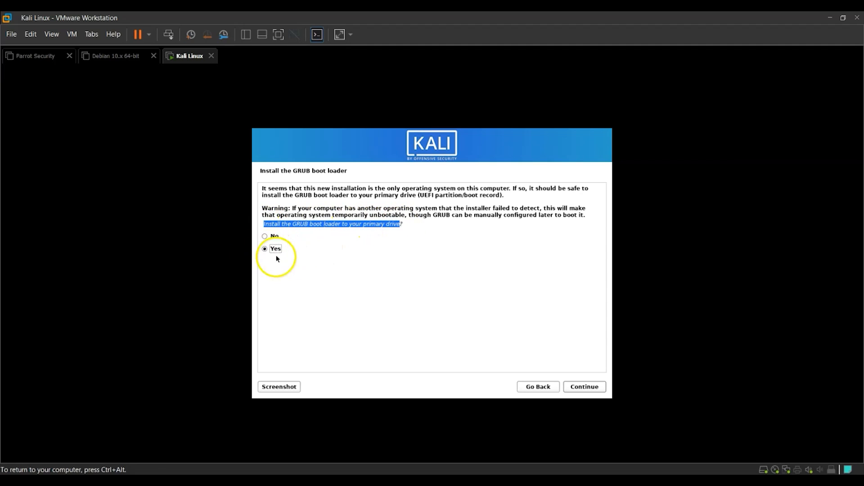
mouse_move(590, 391)
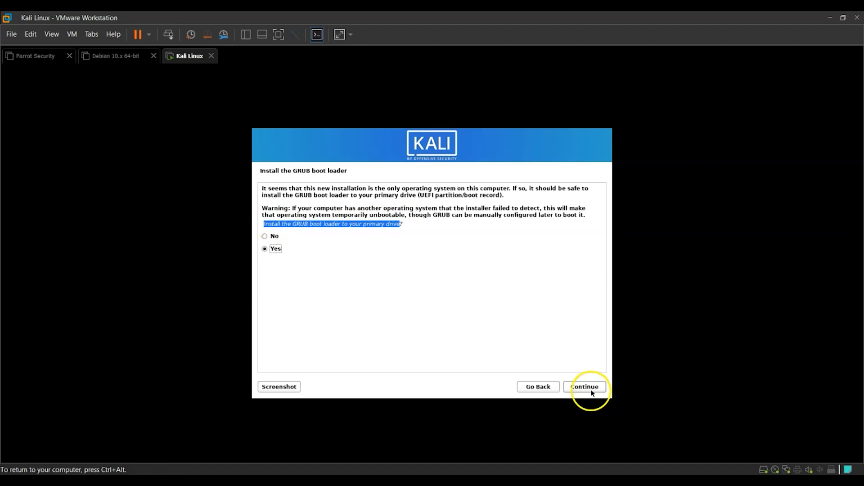
Agree to install GRUB and place the boot loader on /dev/sda
left_click(585, 386)
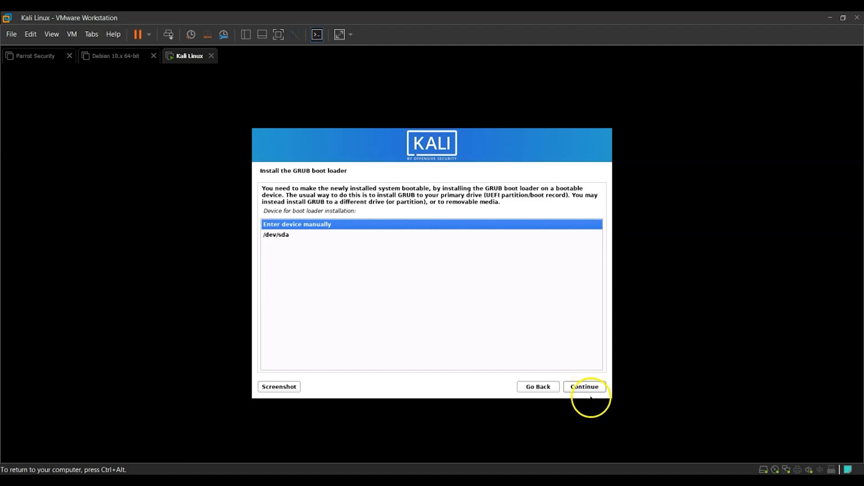
mouse_move(281, 242)
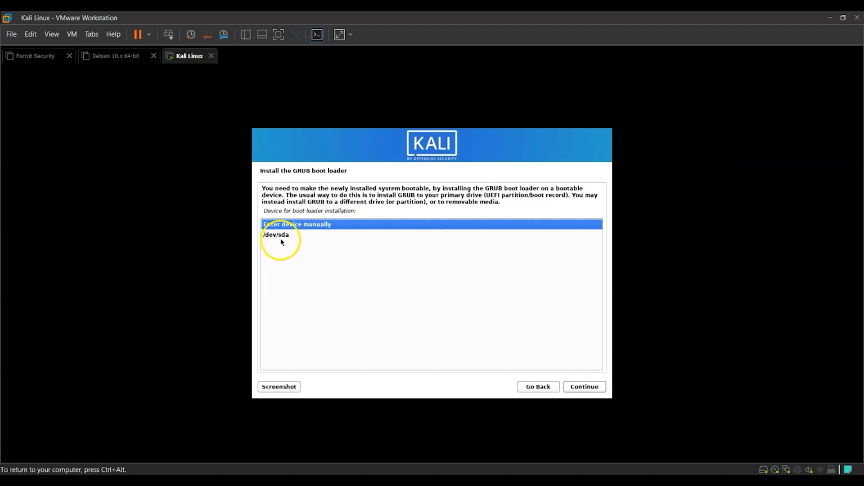
left_click(278, 234)
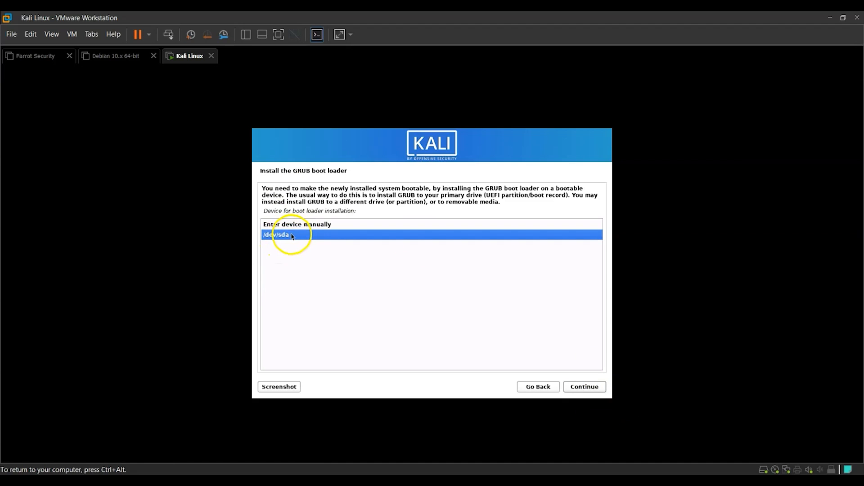
mouse_move(278, 172)
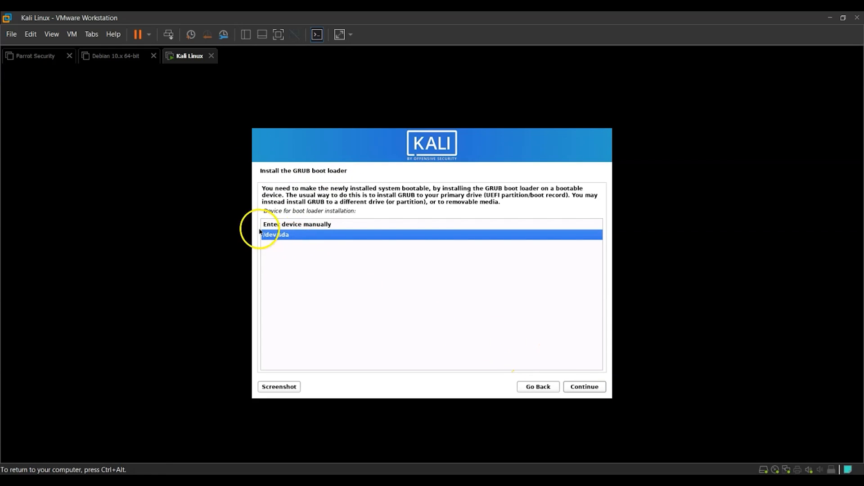
left_click(583, 386)
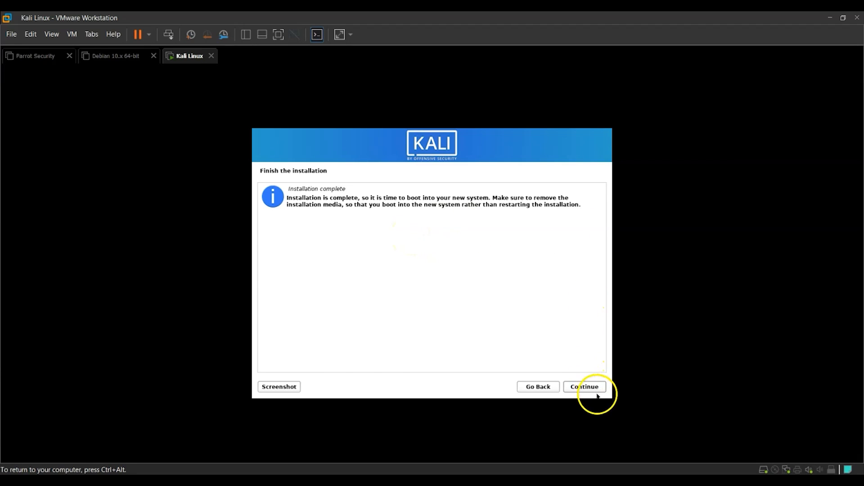
Confirm 'Installation complete' so the VM reboots into the installed Kali
left_click(583, 387)
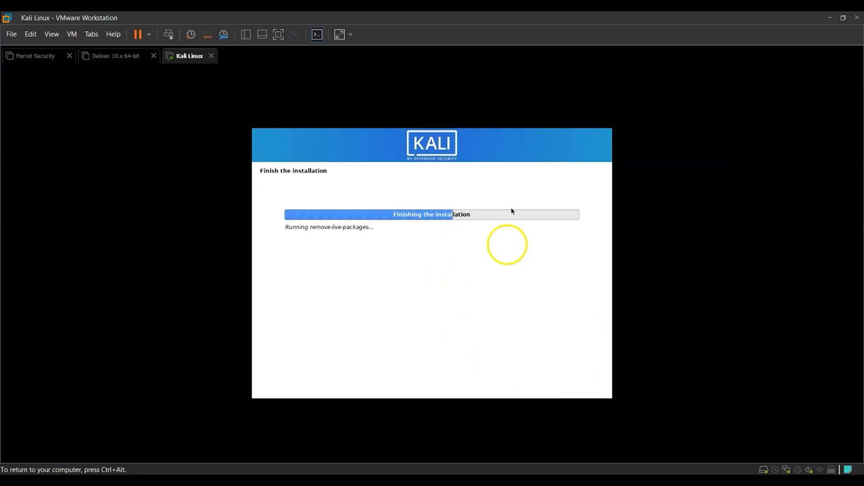
mouse_move(515, 306)
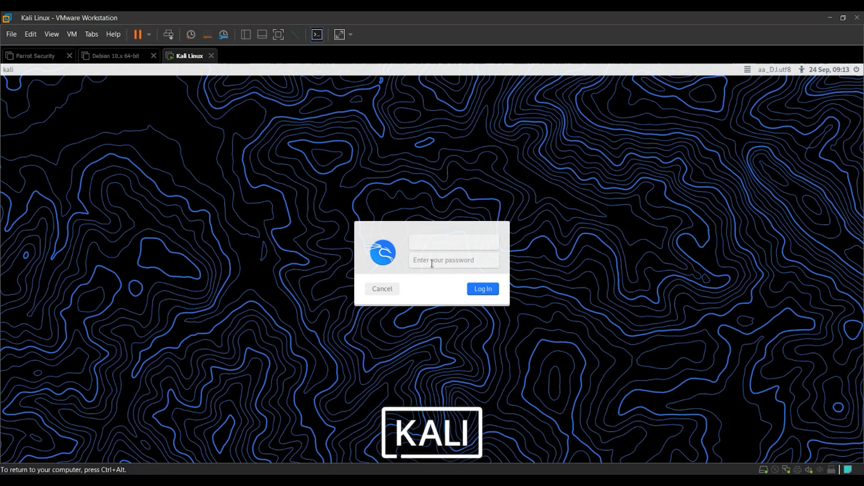
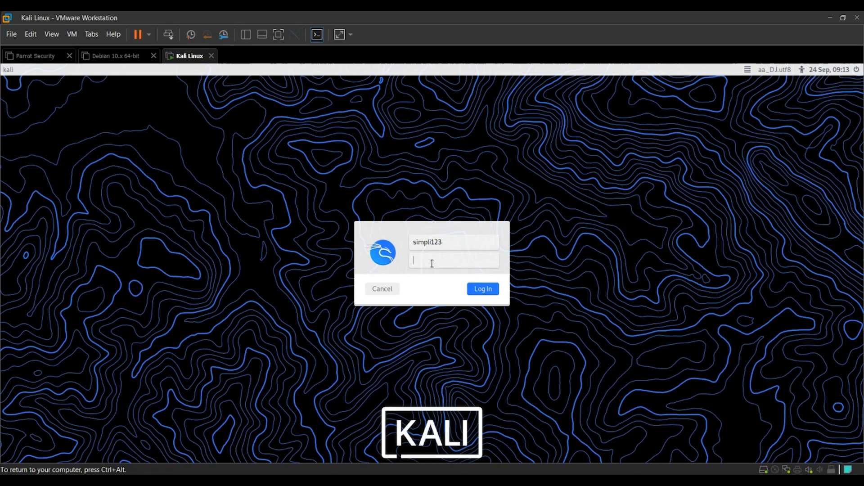
Sign in as user 'sim' with its password to reach the Kali desktop
type("password")
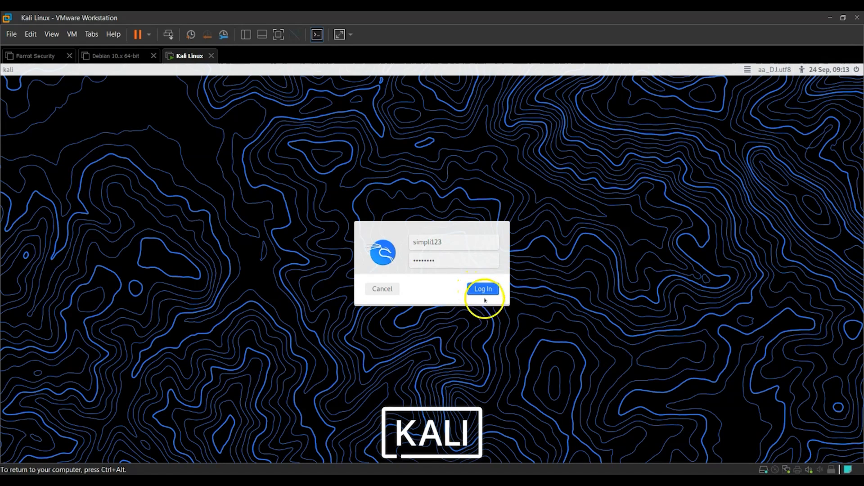
left_click(482, 289)
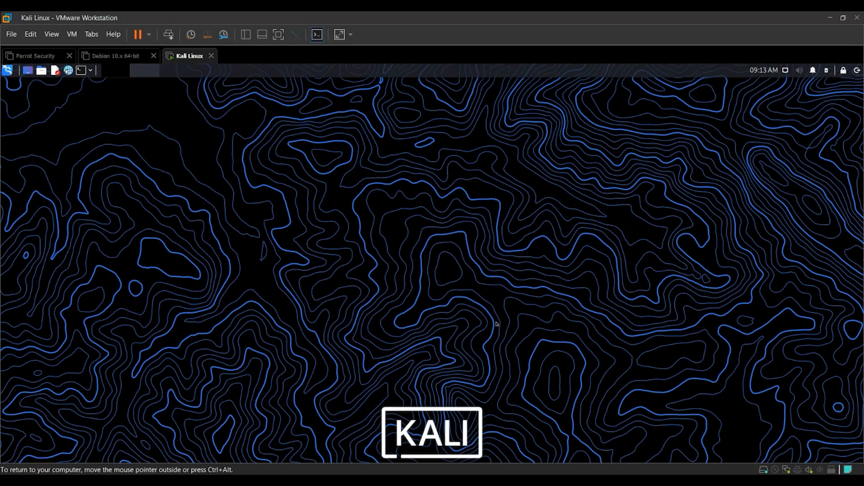
left_click(343, 203)
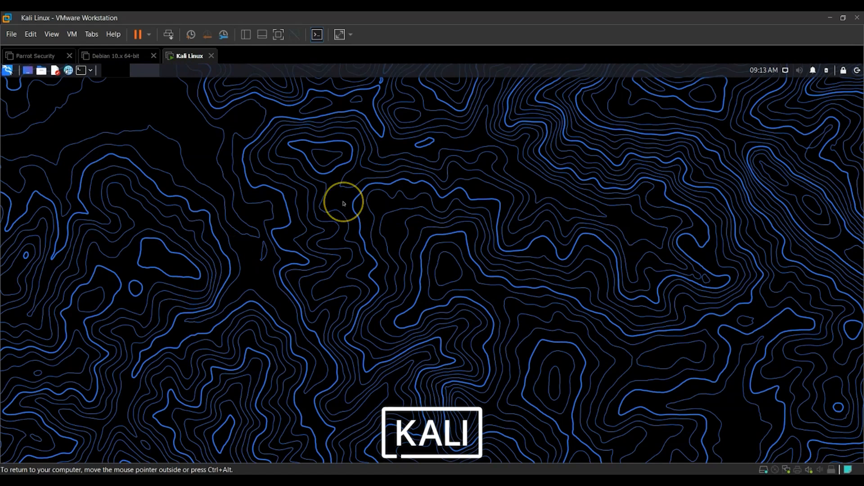
mouse_move(94, 70)
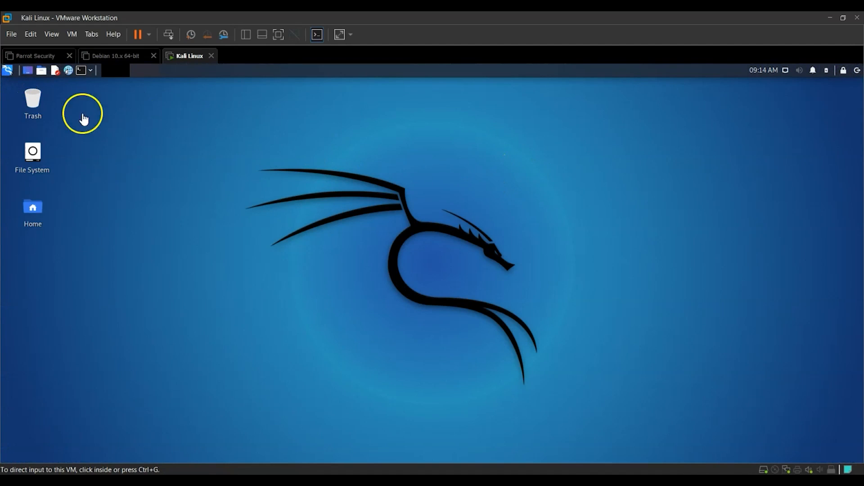
left_click(8, 70)
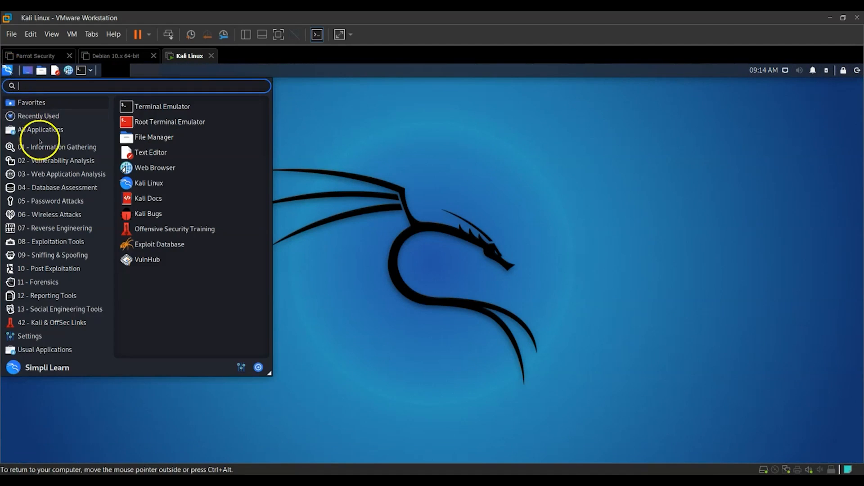
left_click(55, 147)
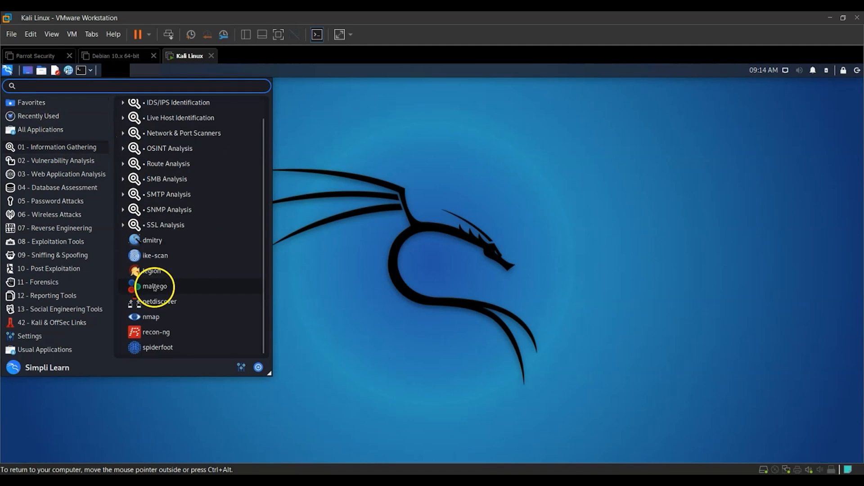
mouse_move(154, 239)
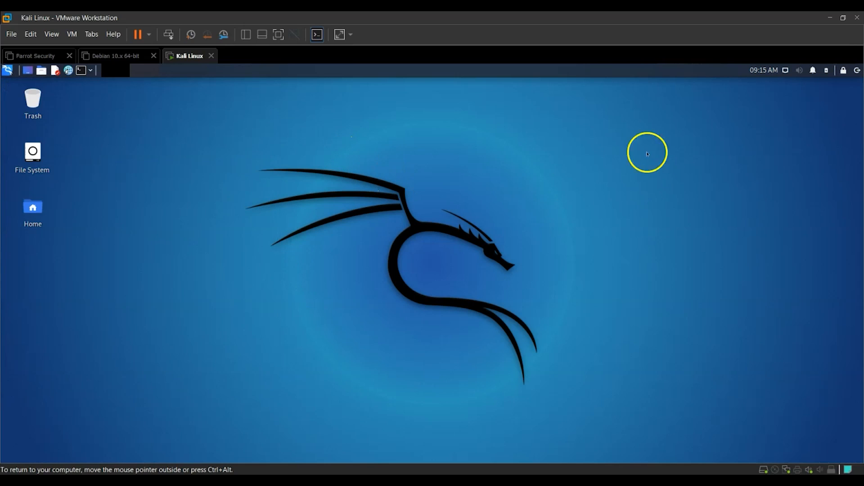
mouse_move(602, 231)
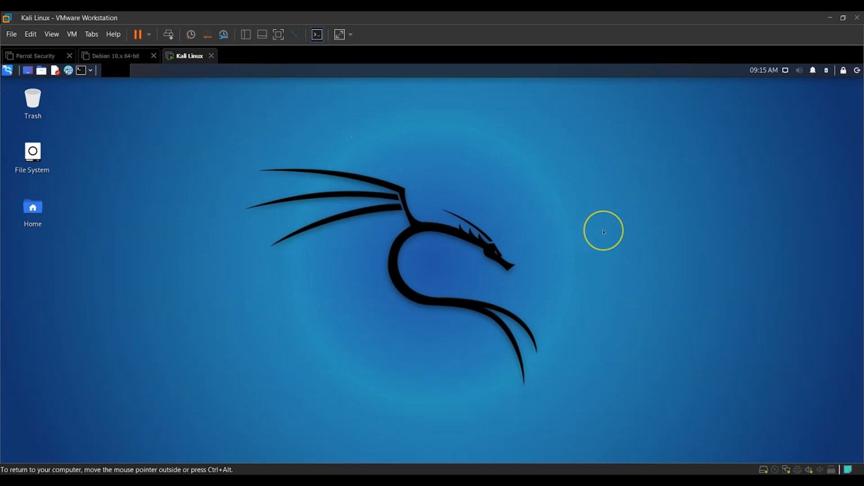